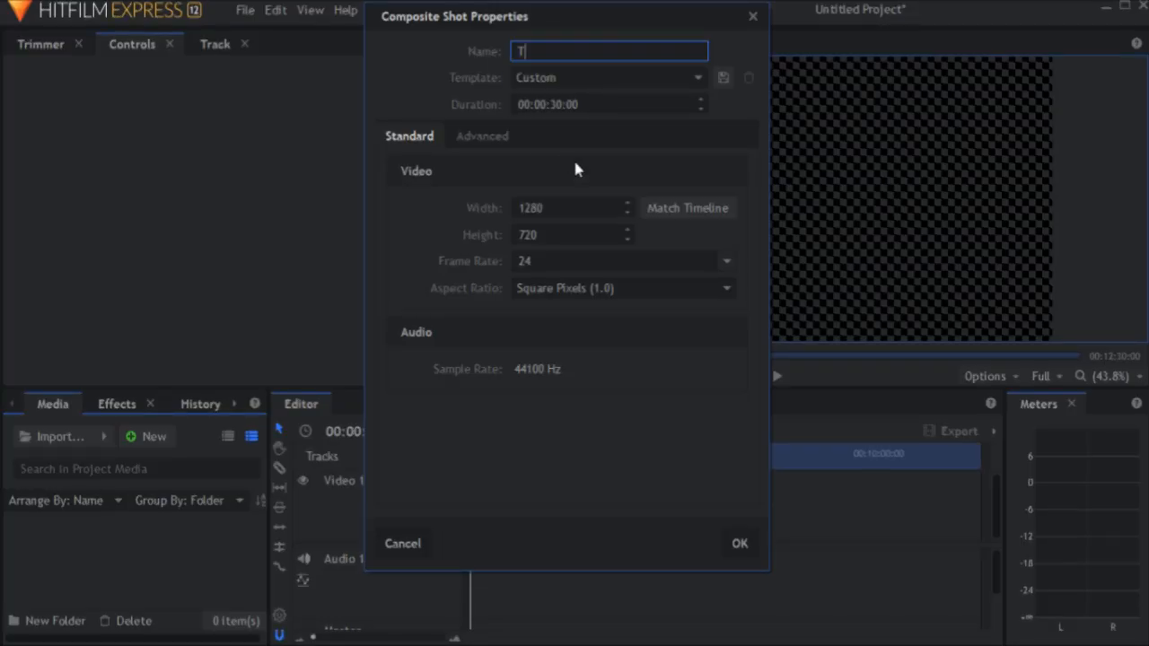
Step: Name the new 1280×720 composite shot 'Title' and confirm it
type("itle")
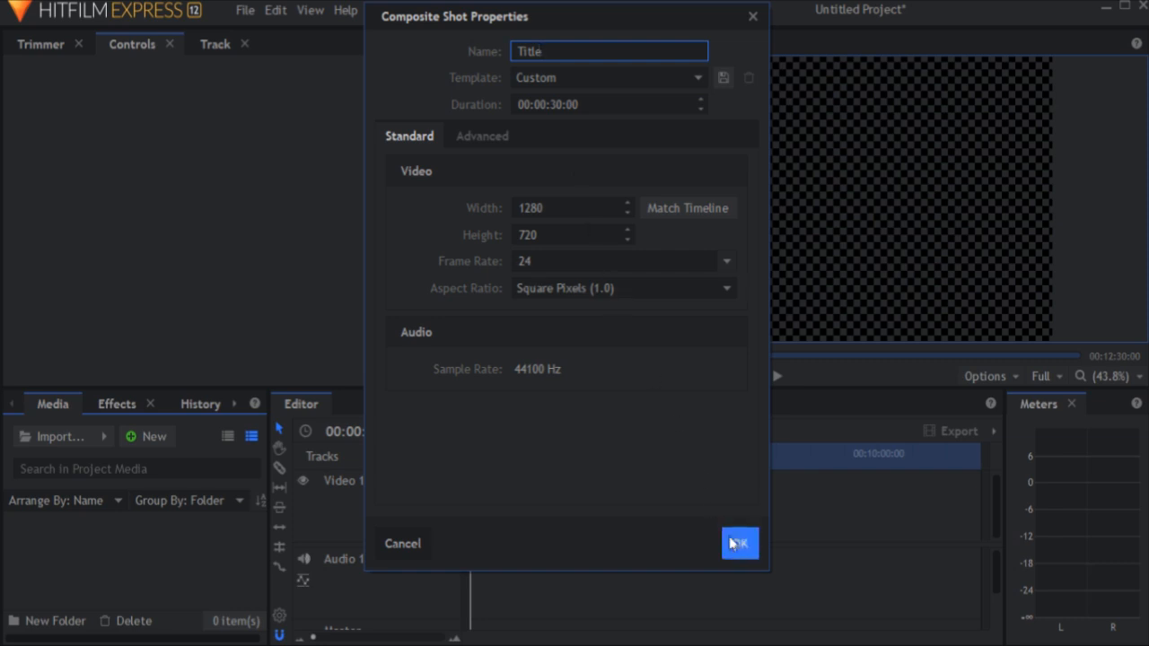
left_click(740, 542)
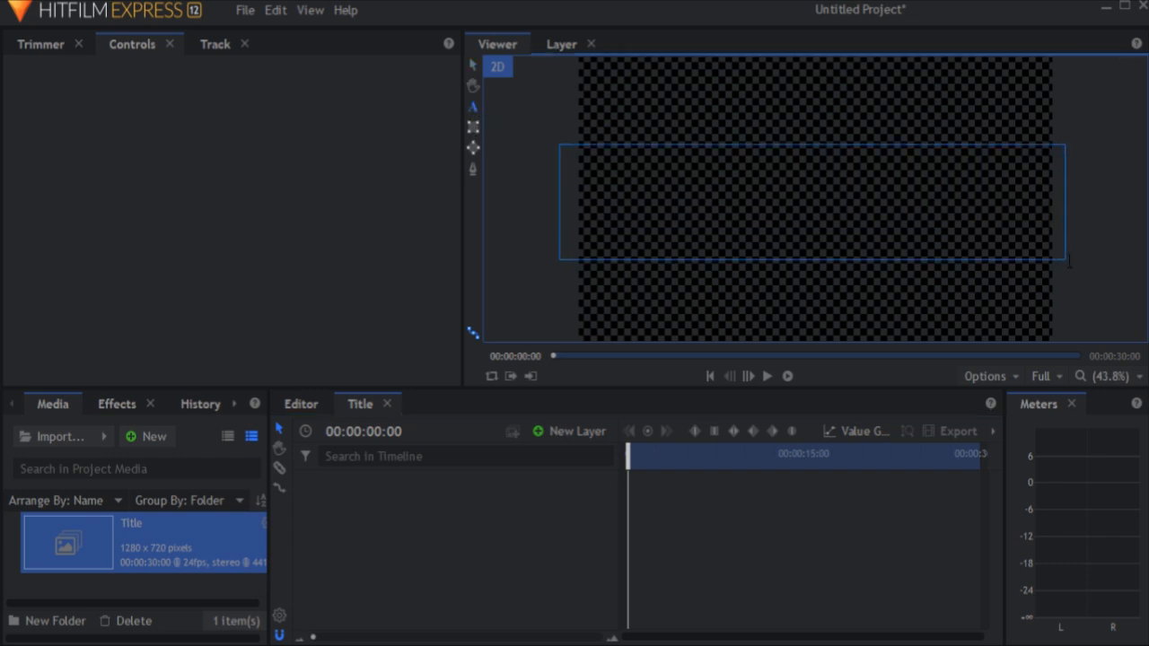
Step: Add a text layer with cyan fill and dark green outline, ready for the 'tutorial' title
left_click(567, 431)
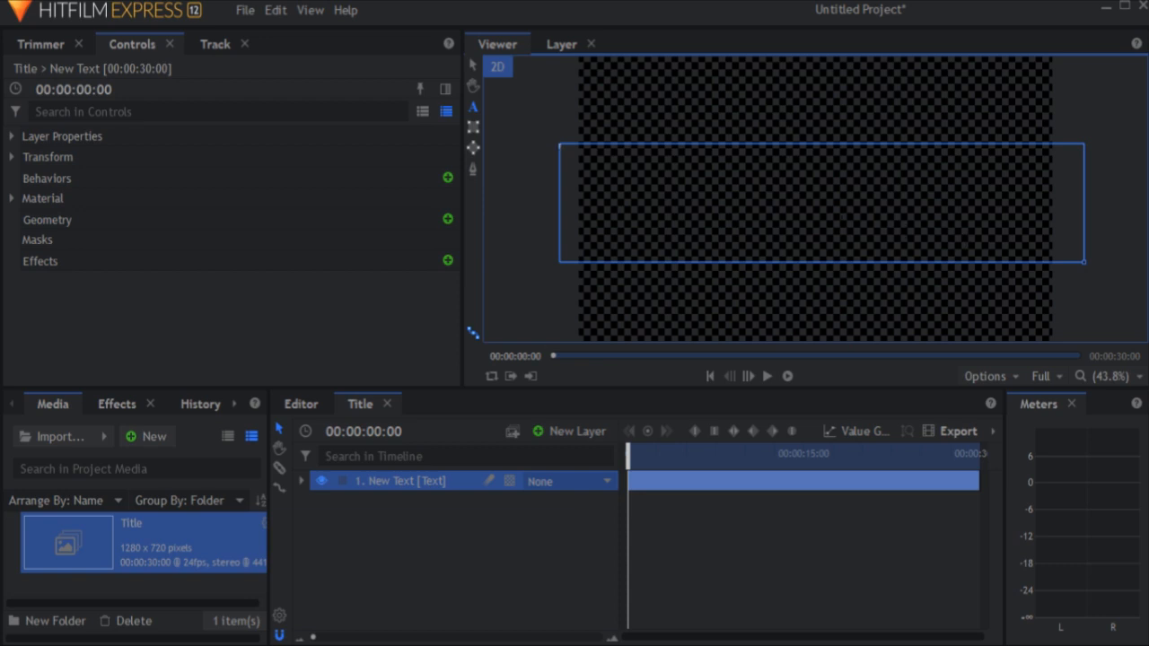
mouse_move(183, 437)
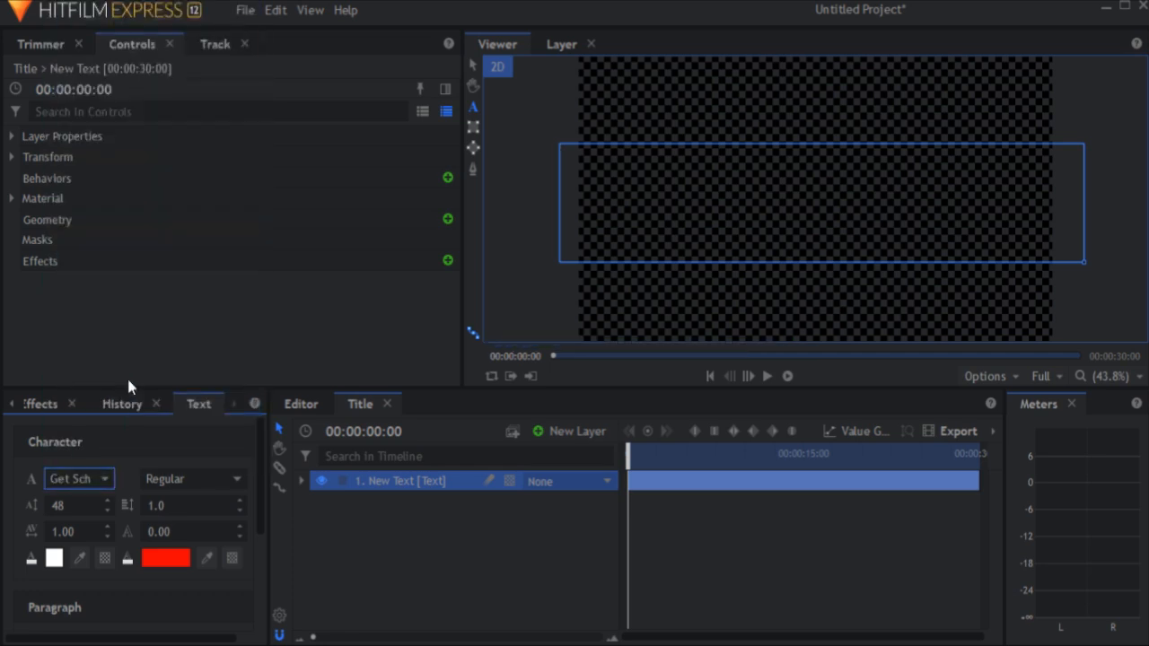
mouse_move(165, 560)
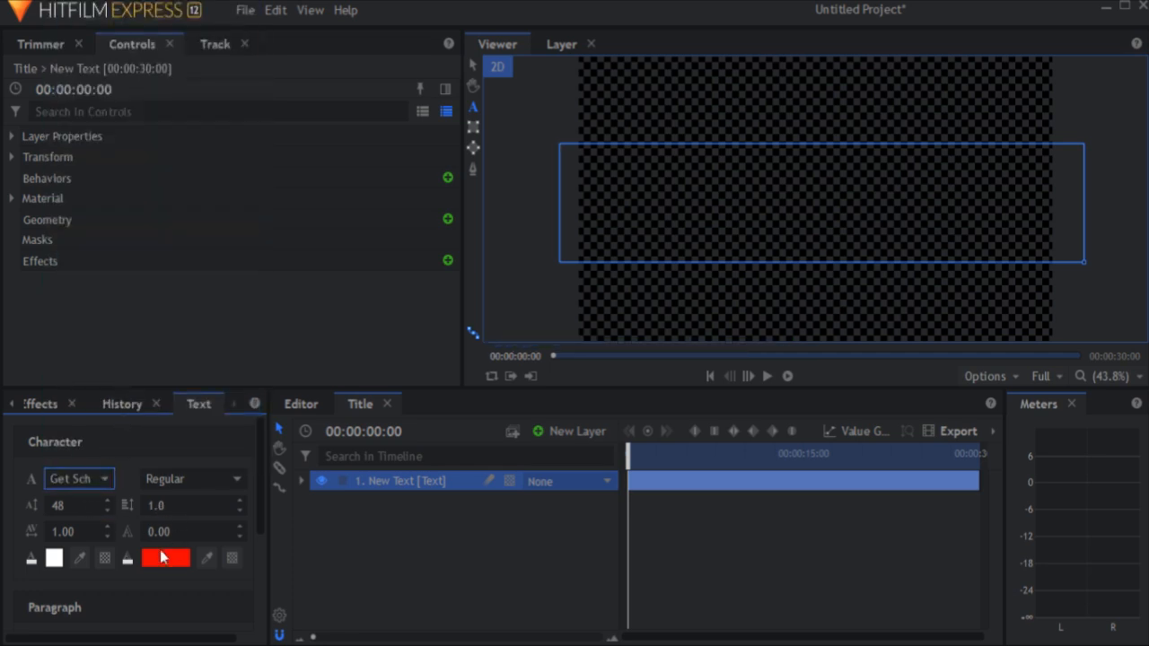
left_click(165, 560)
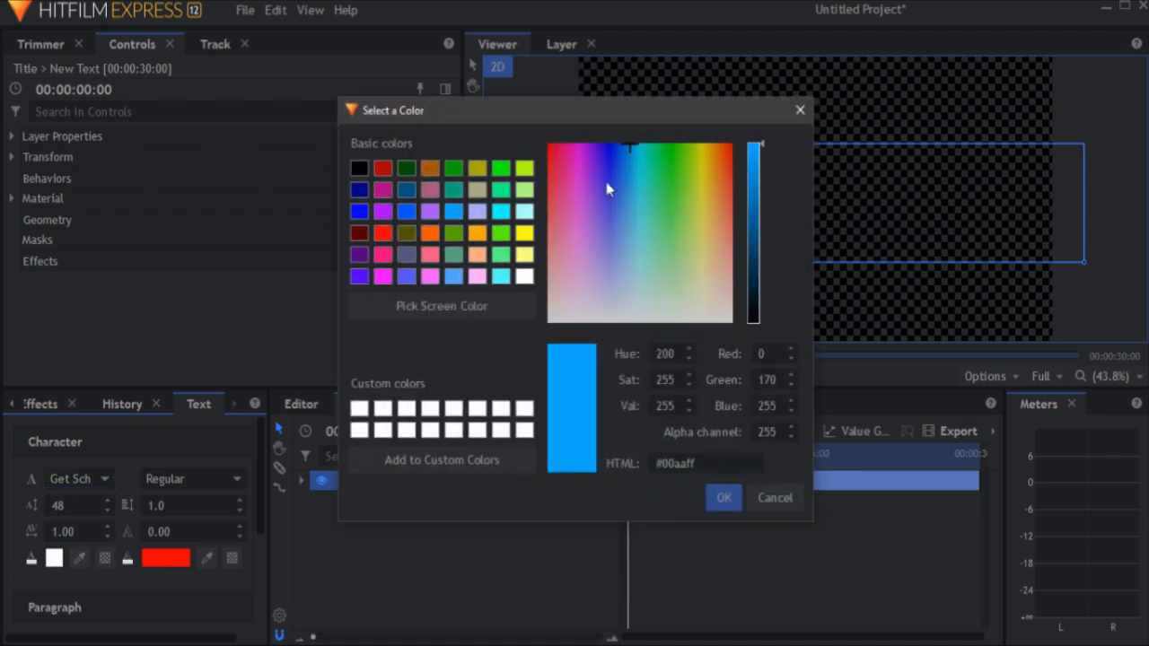
left_click(675, 147)
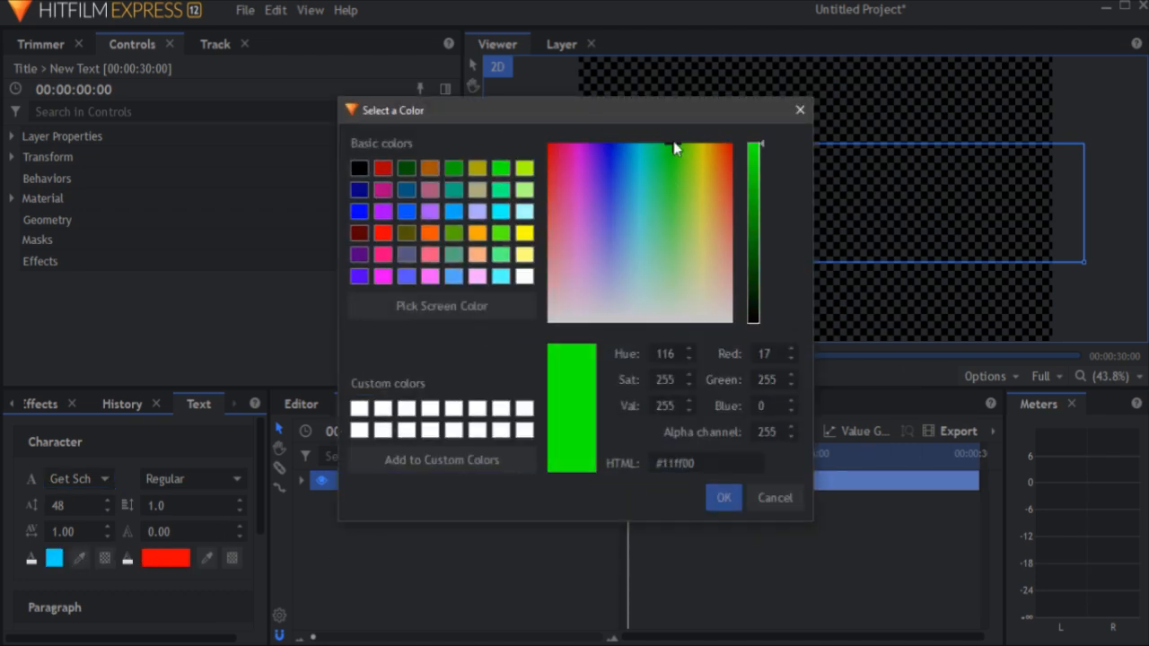
left_click_drag(754, 143, 754, 273)
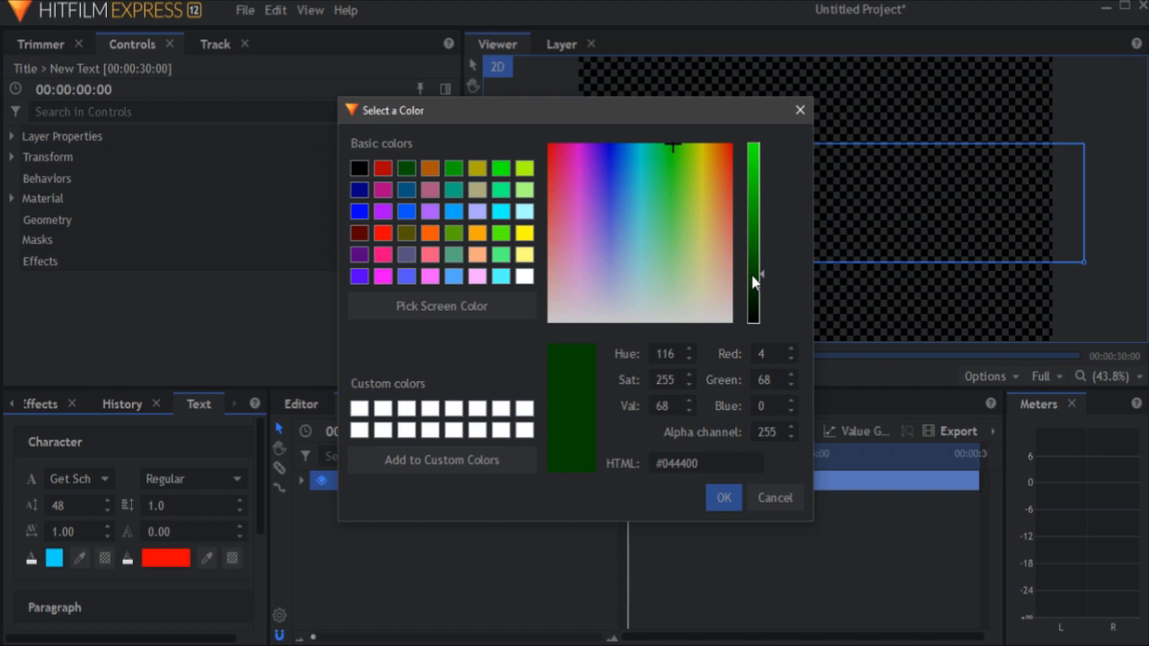
left_click(724, 497)
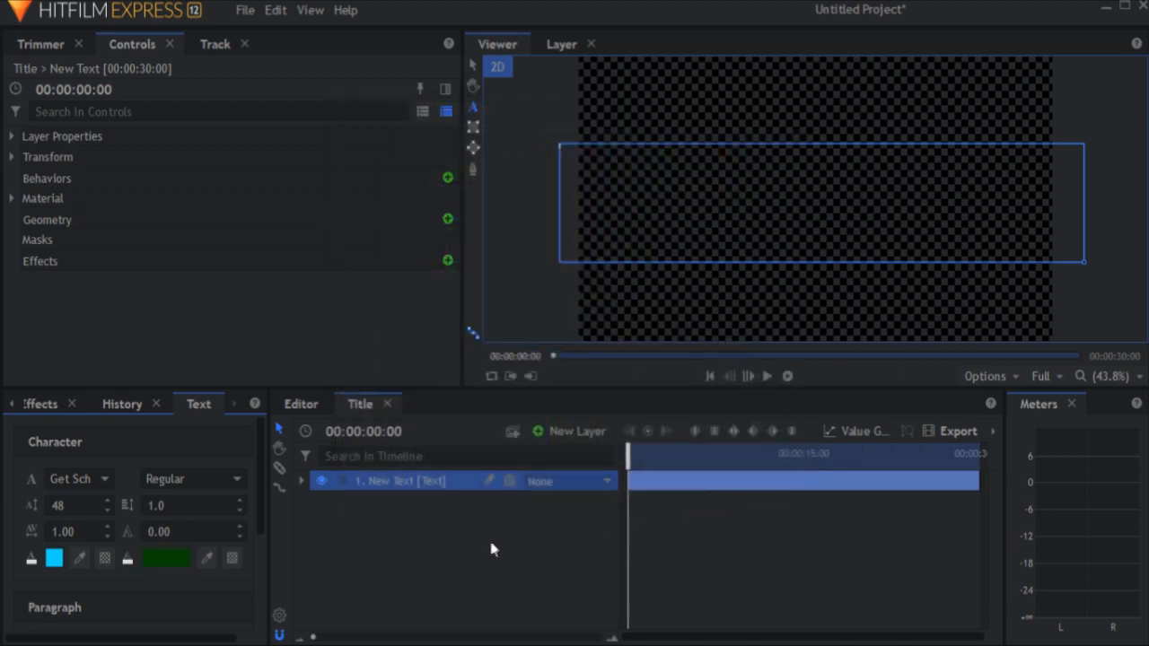
left_click(189, 532)
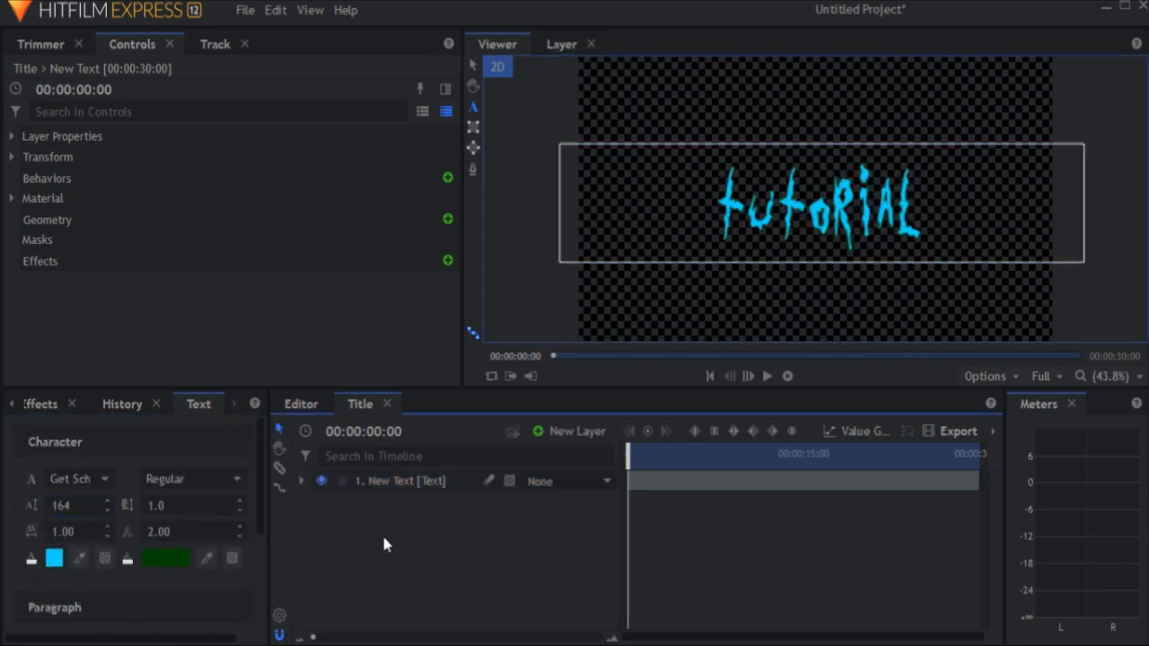
Step: Duplicate the tutorial text layer and give the lower copy a light green outline
right_click(399, 481)
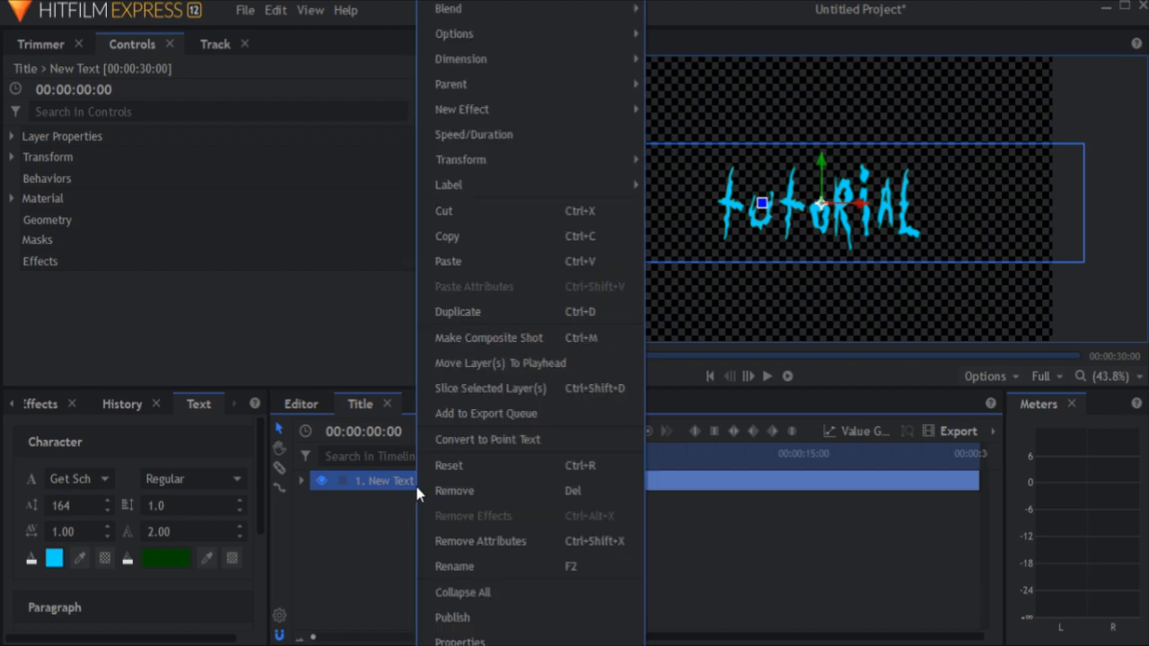
mouse_move(489, 313)
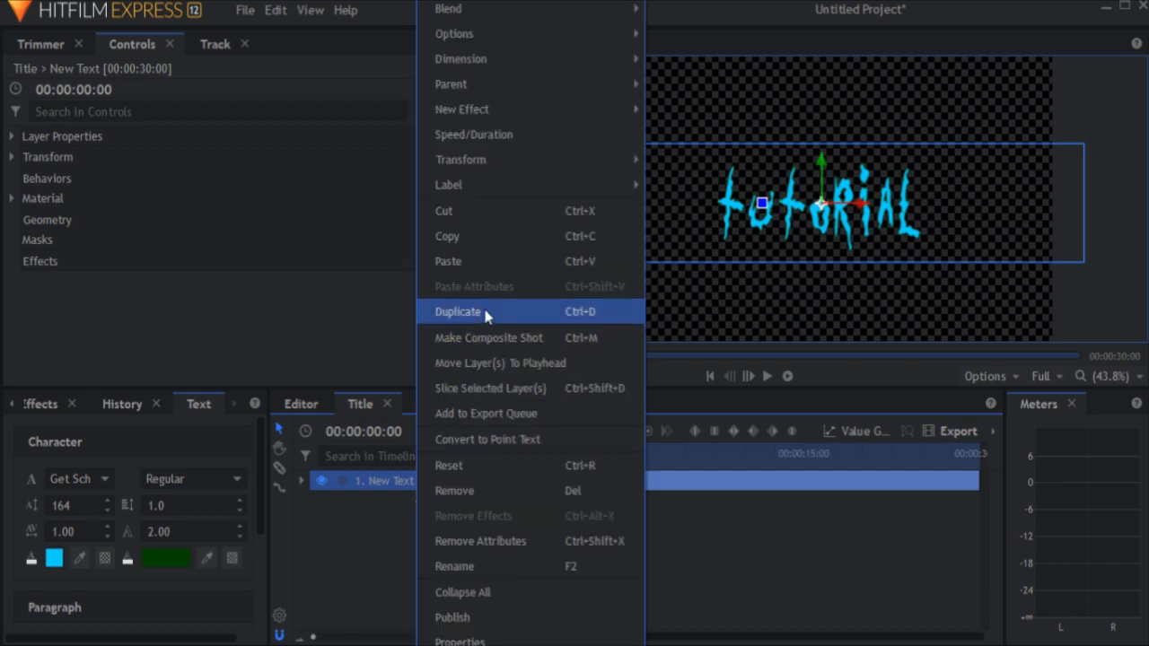
left_click(458, 313)
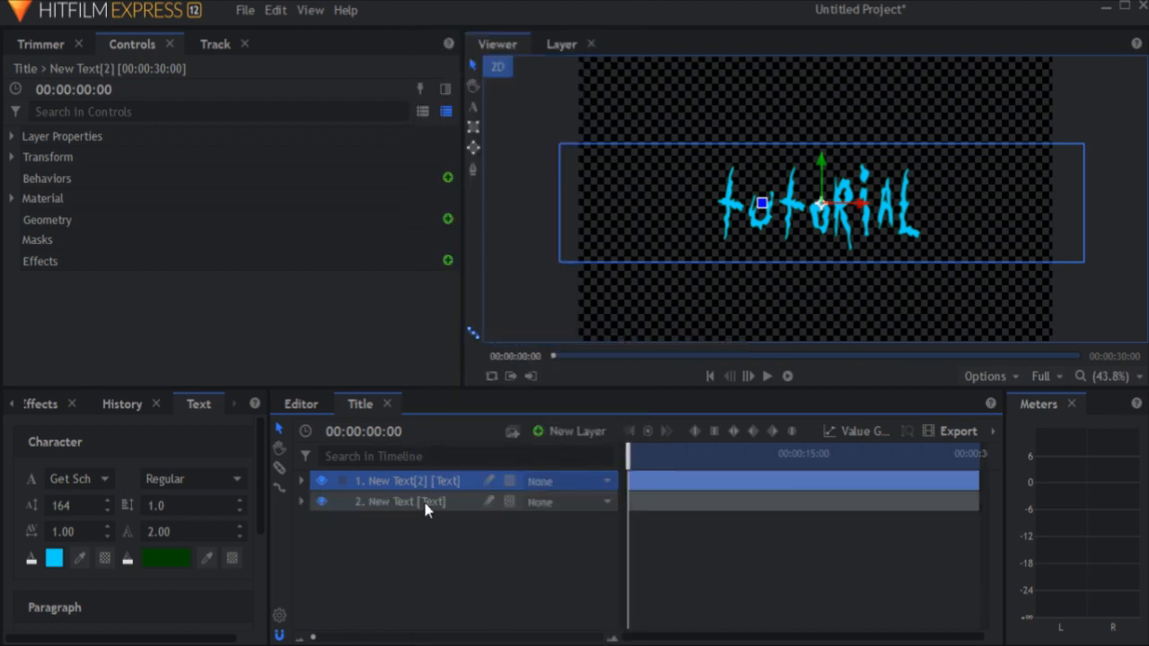
left_click(165, 560)
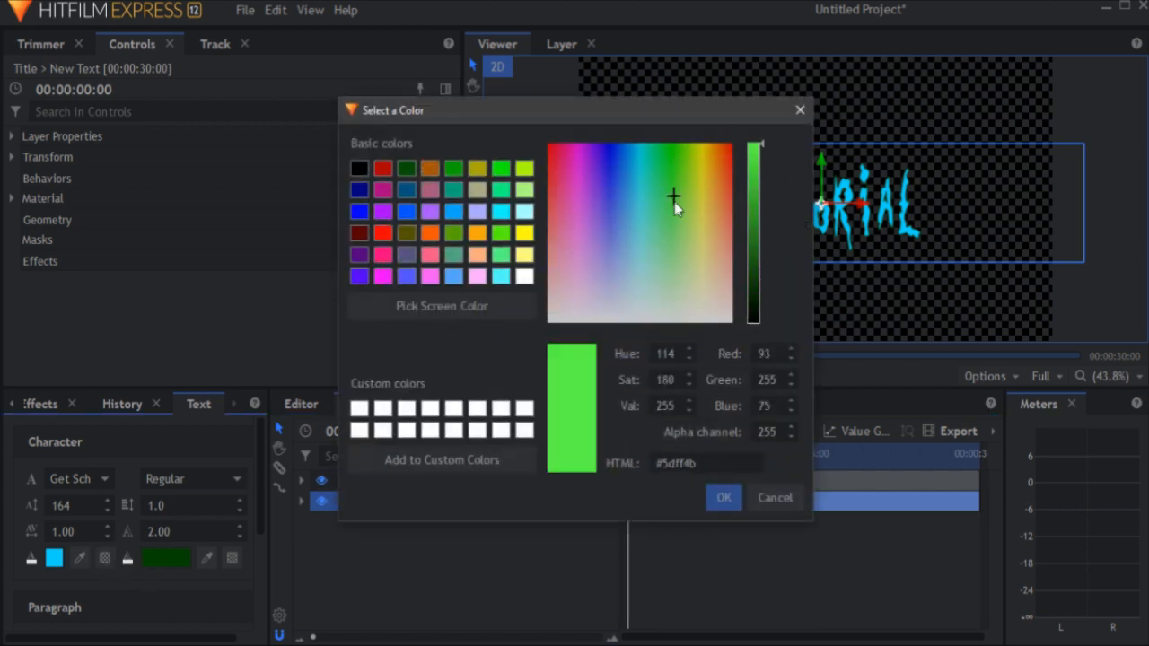
left_click(722, 497)
type("5.3")
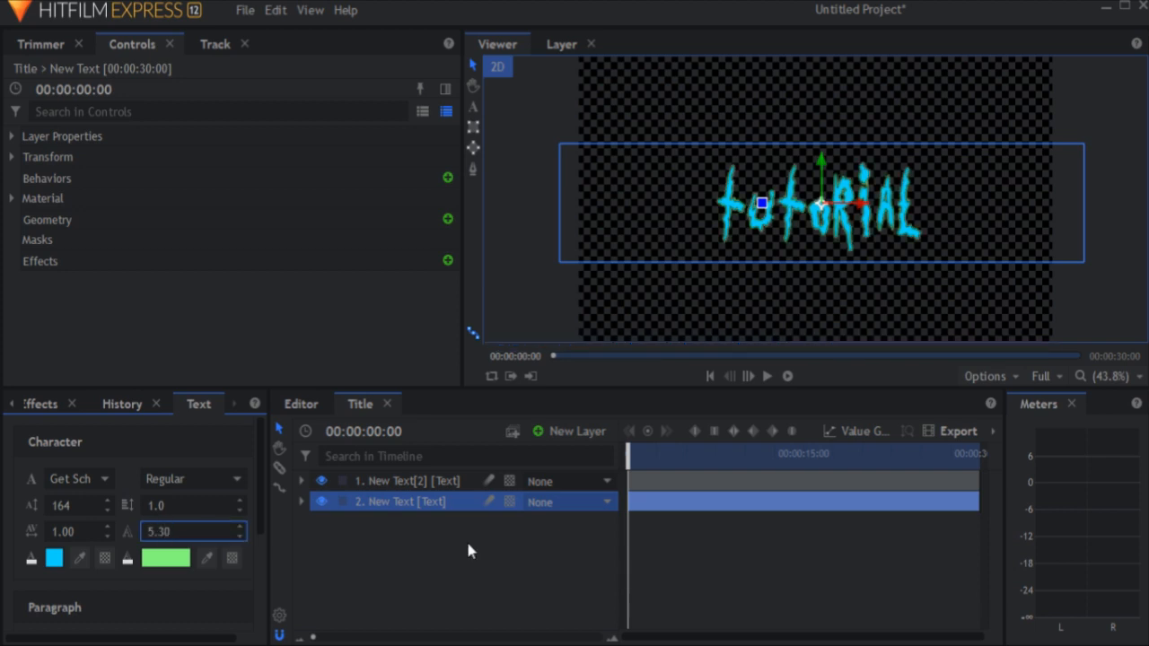
left_click(39, 402)
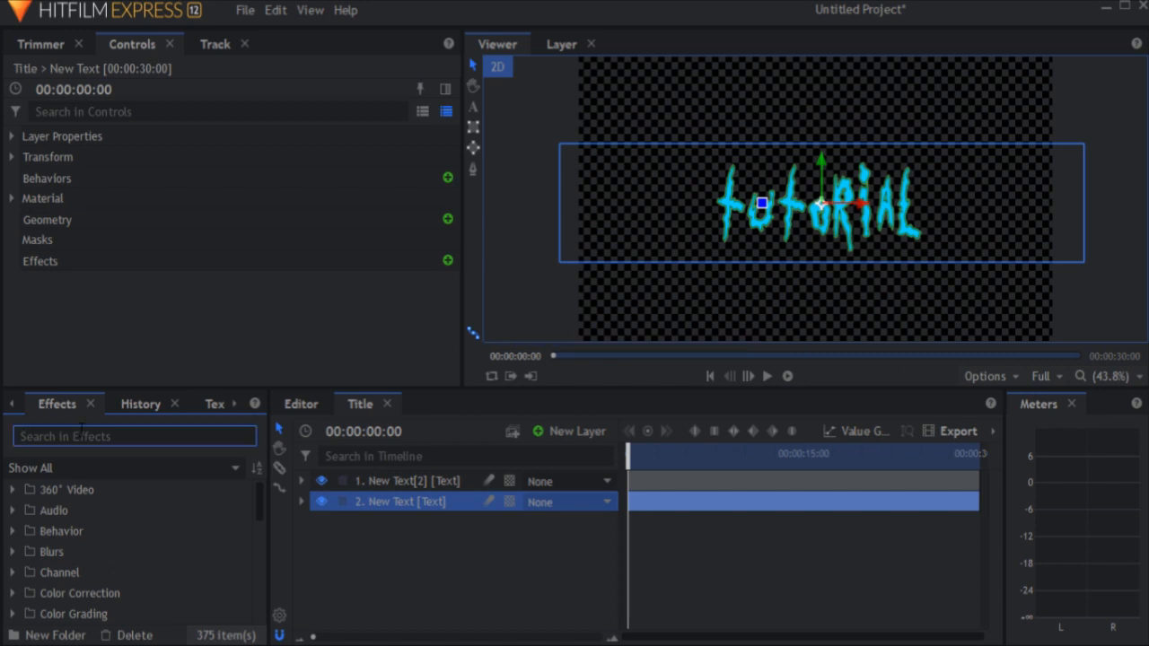
Step: Apply a Drop Shadow to the lower text layer and colour it bright green as a glow
type("drop")
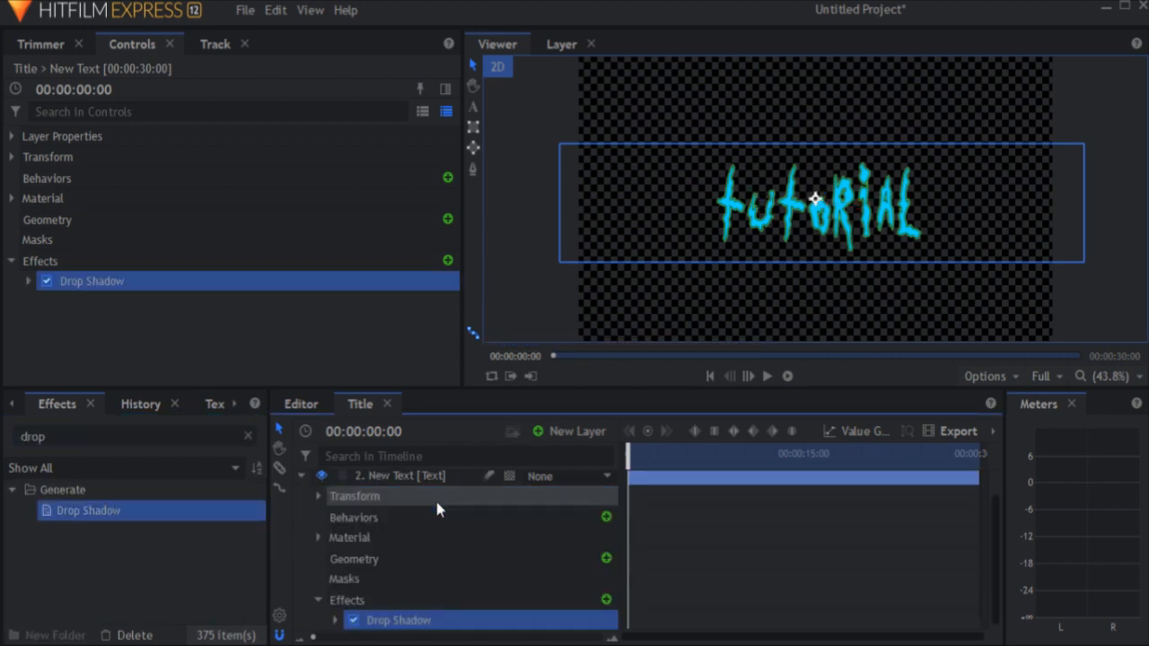
left_click(29, 280)
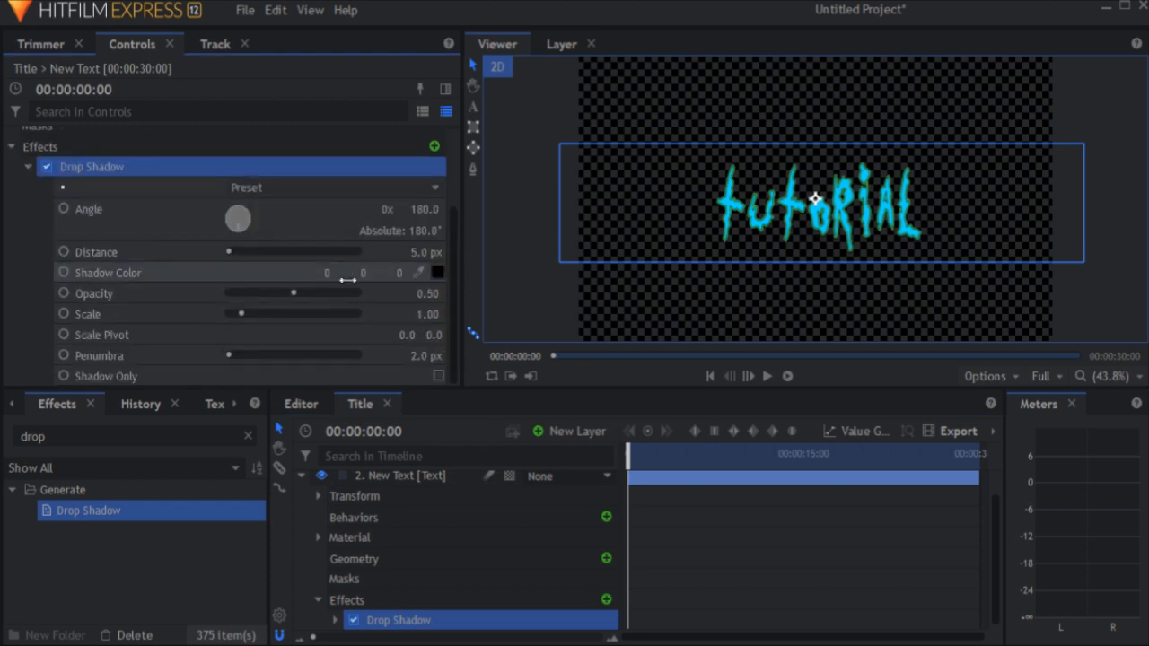
left_click(438, 273)
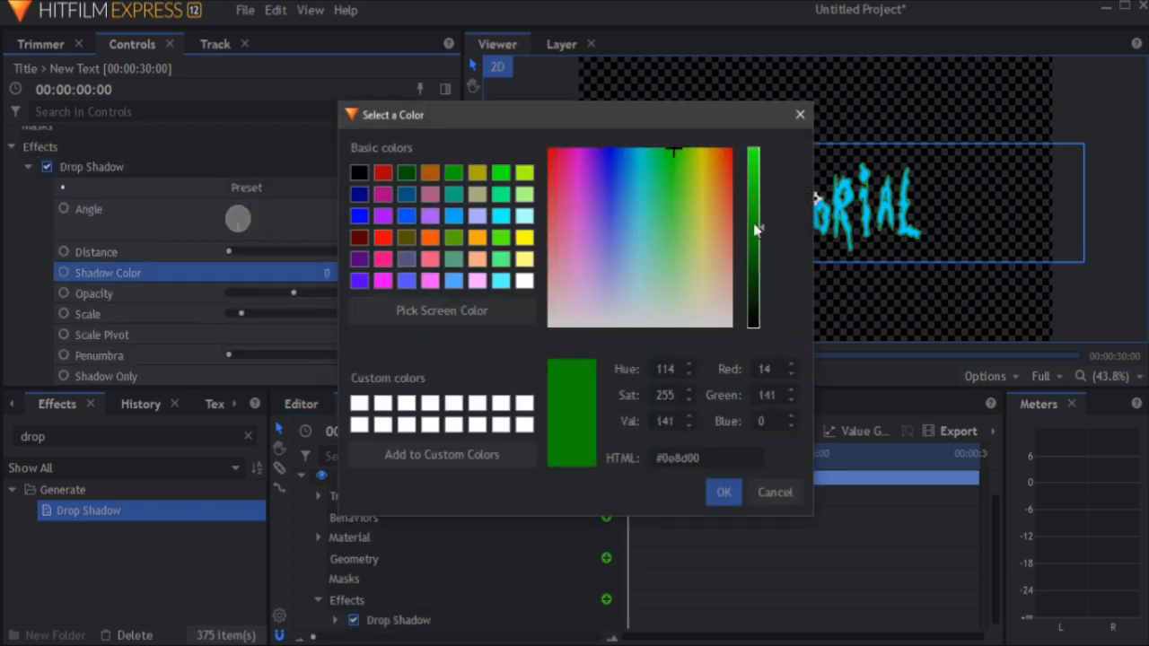
left_click(723, 492)
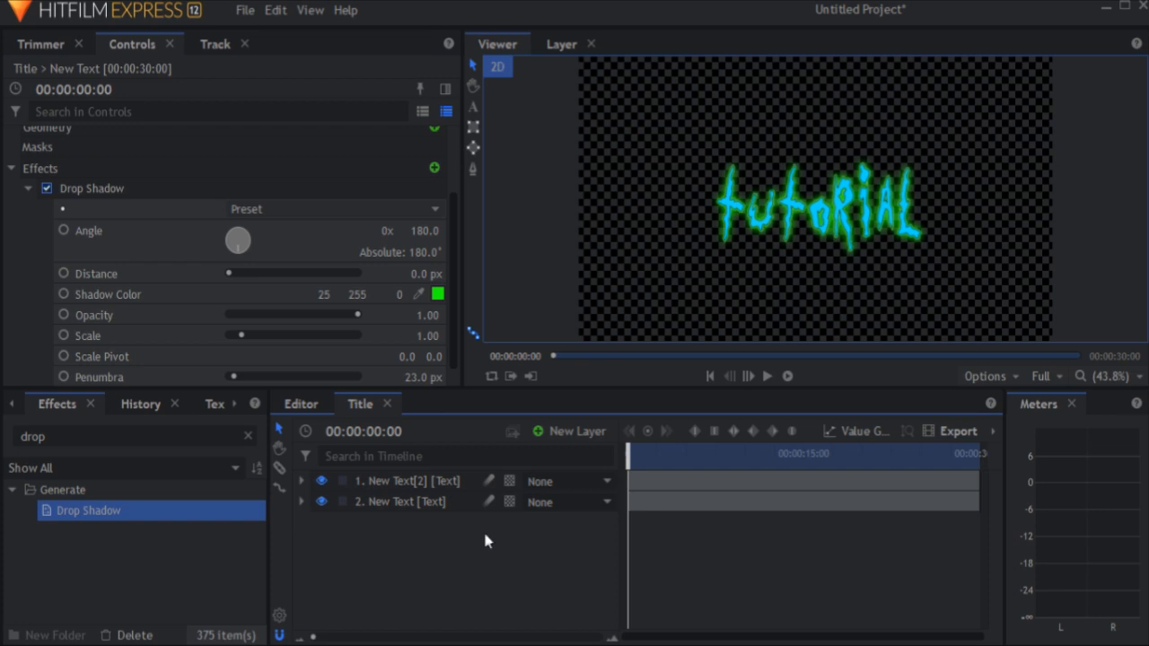
Step: Add a black plane layer named 'Lightning Strike' above the text layers
left_click(571, 431)
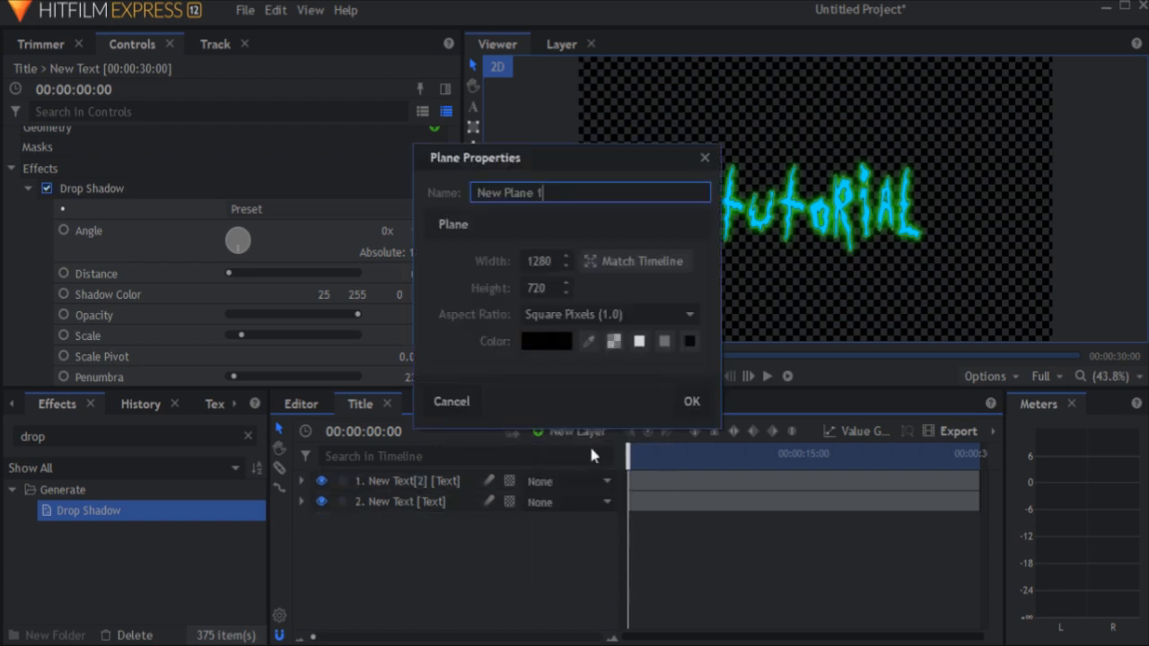
type("Lightning")
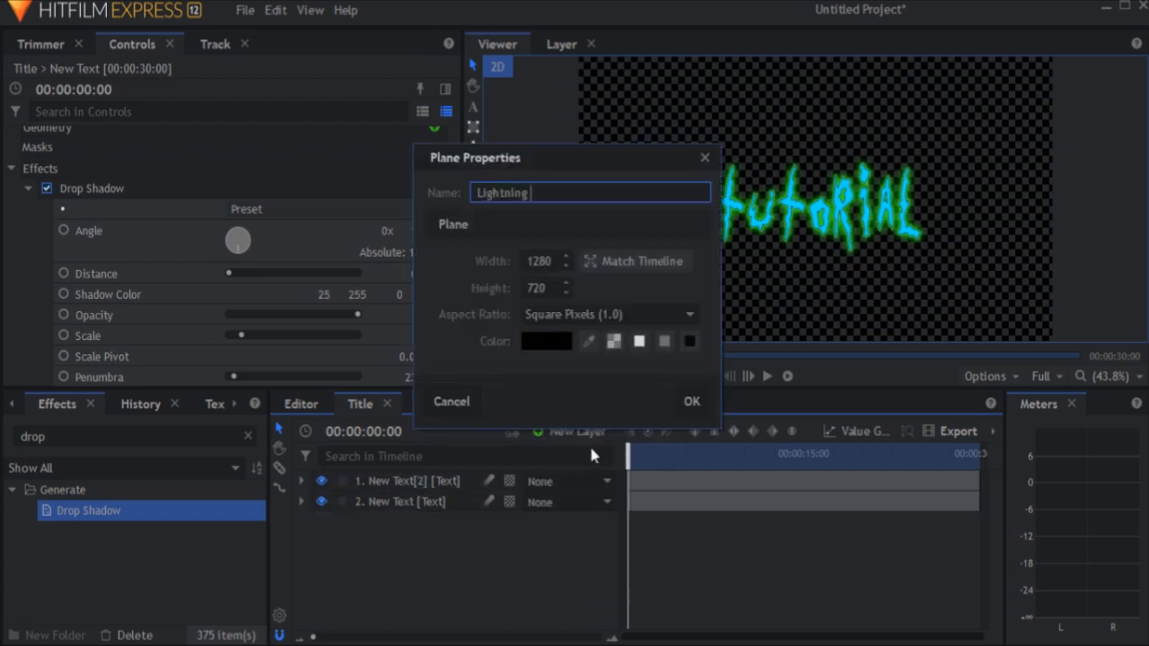
type("Strike")
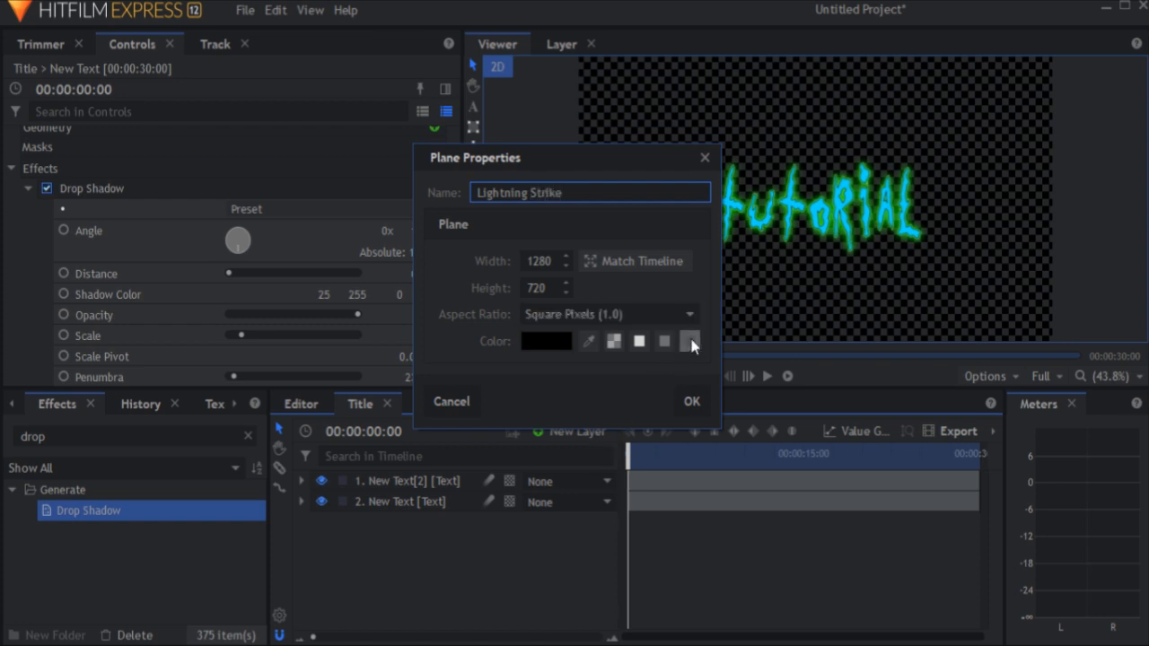
left_click(693, 400)
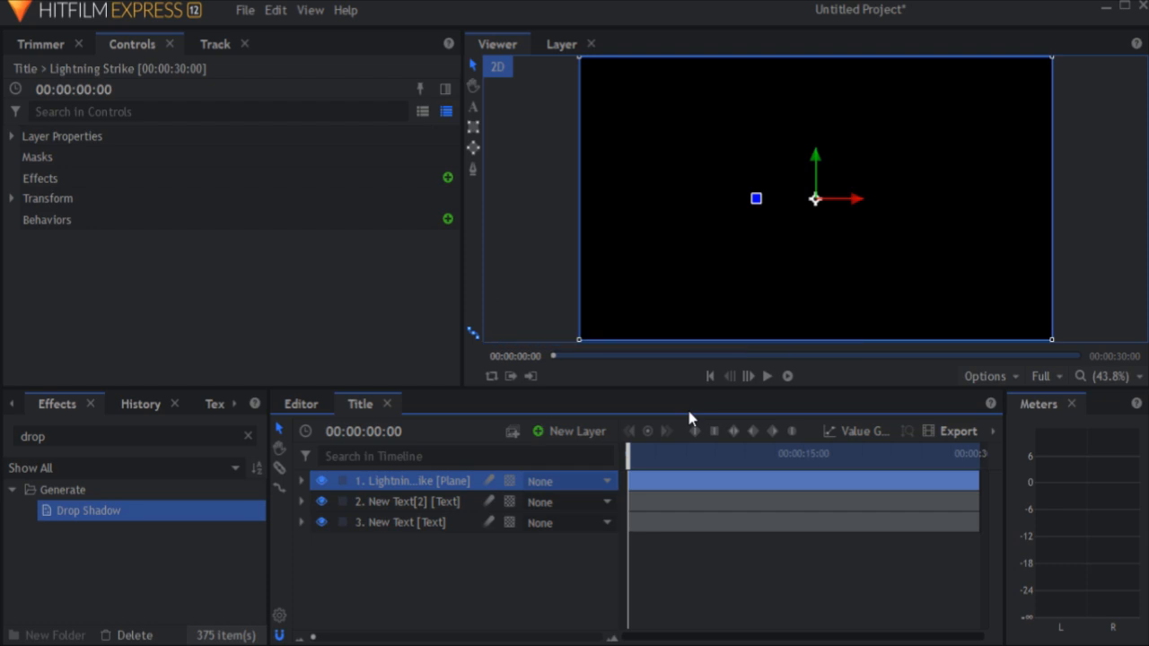
right_click(395, 481)
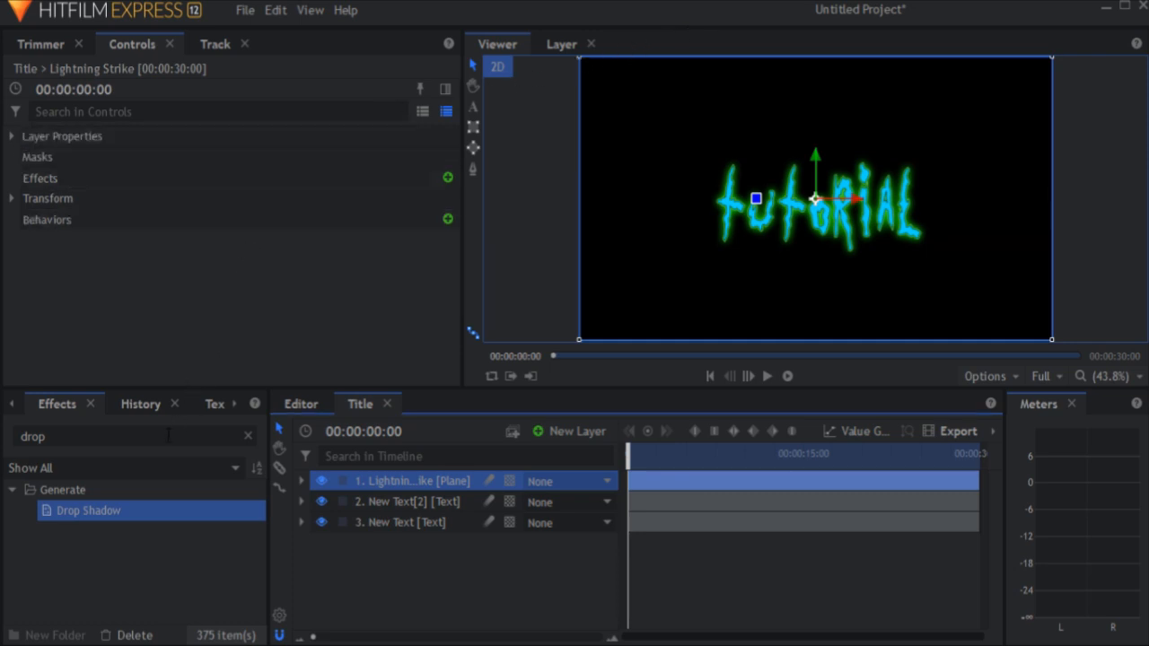
Step: Add the Lightning & Electricity effect to the Lightning Strike plane and show its controls
type("lightni")
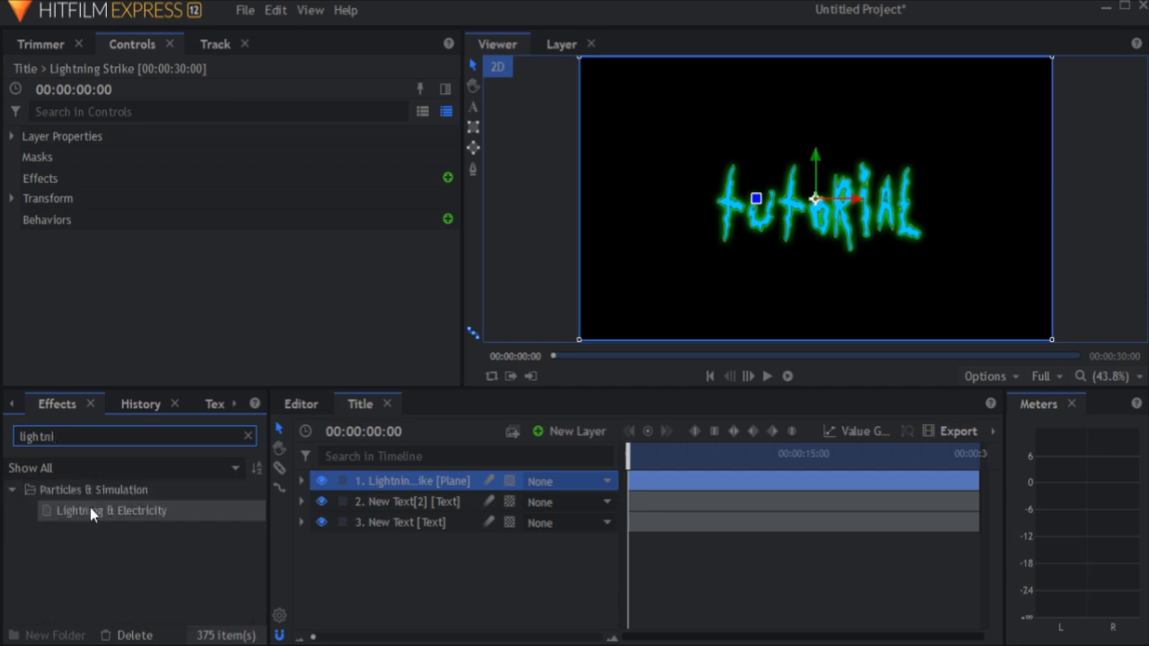
left_click(112, 510)
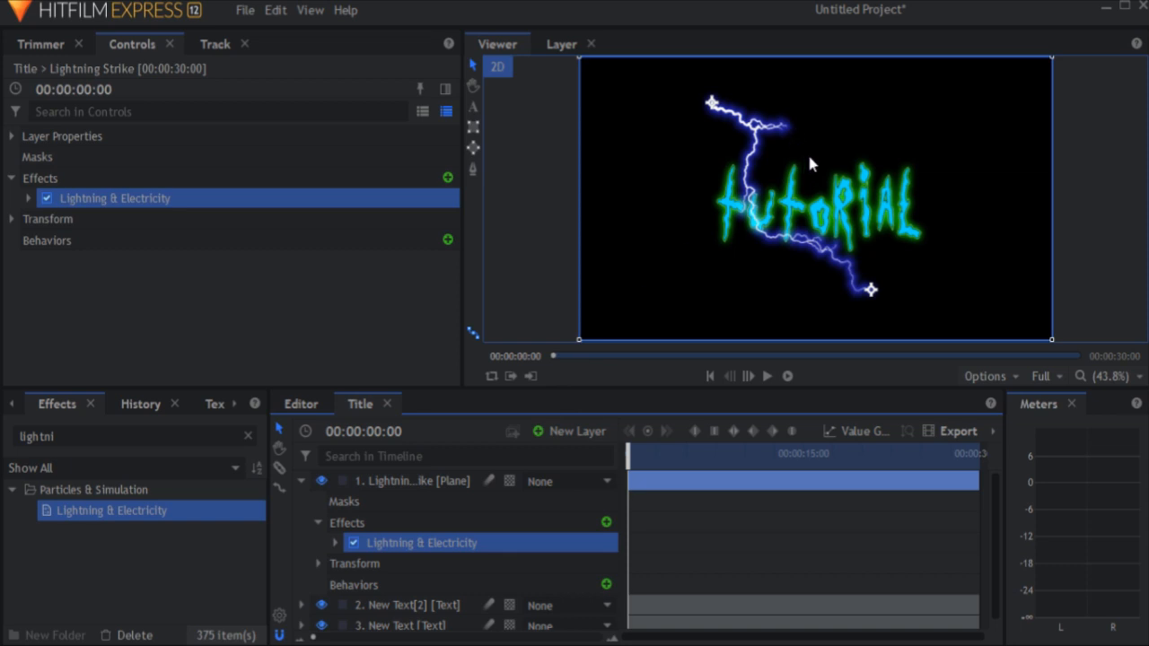
left_click(28, 197)
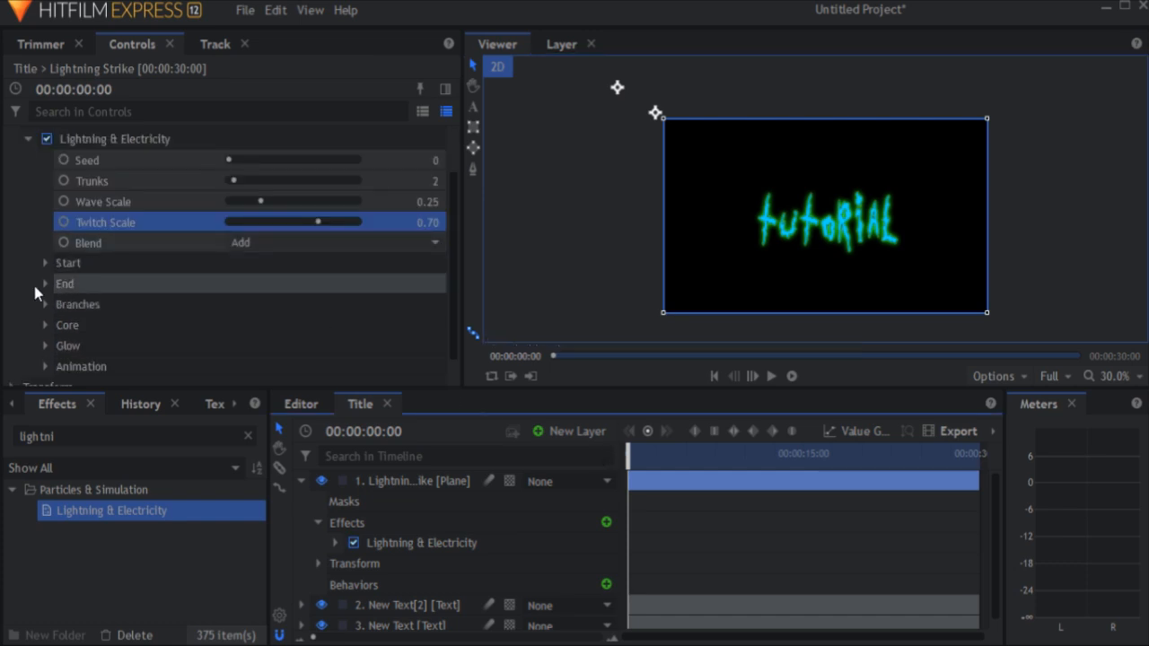
Step: Aim the lightning bolt from the top-left corner so its end lands on the letter T
left_click(45, 262)
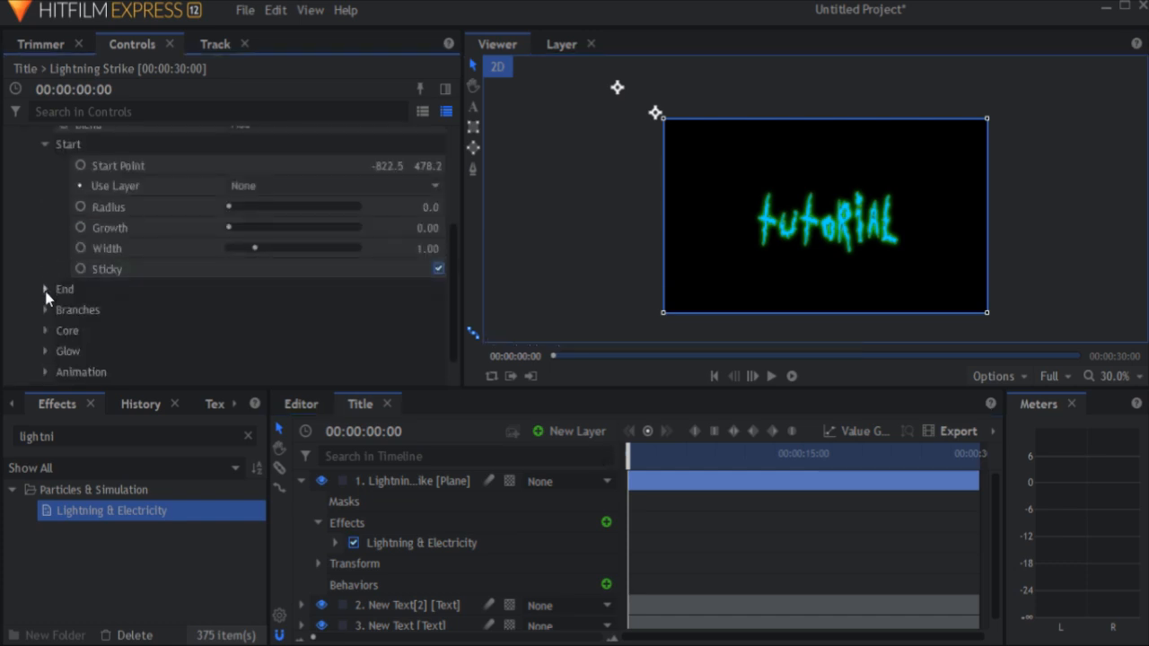
left_click(45, 287)
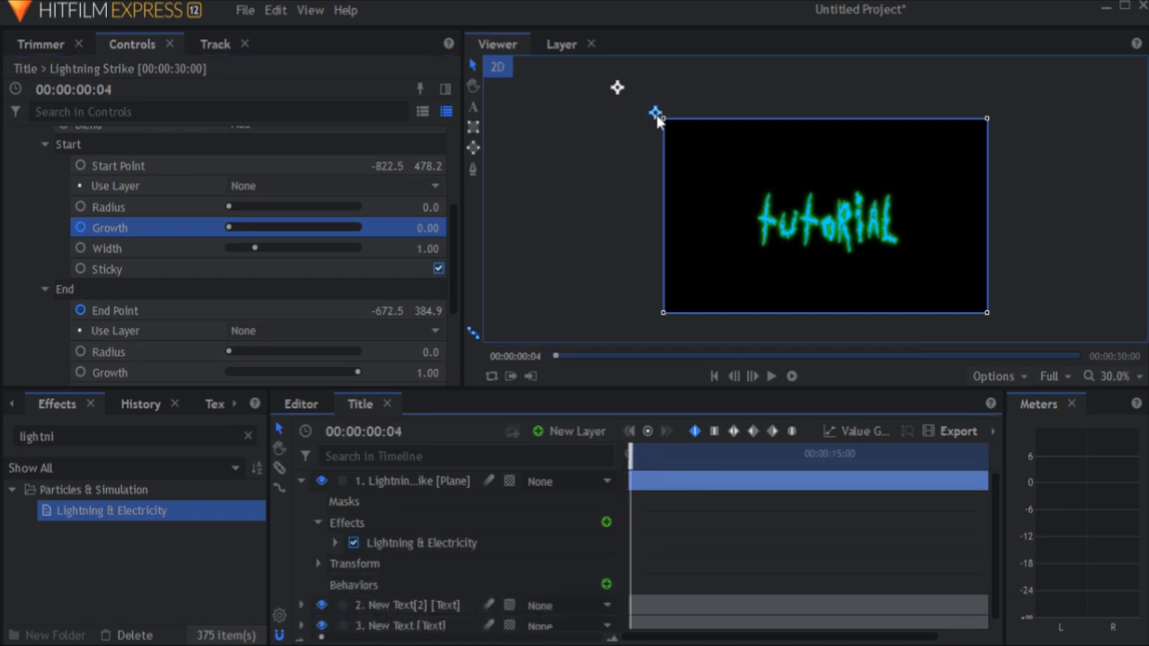
left_click_drag(657, 114, 758, 216)
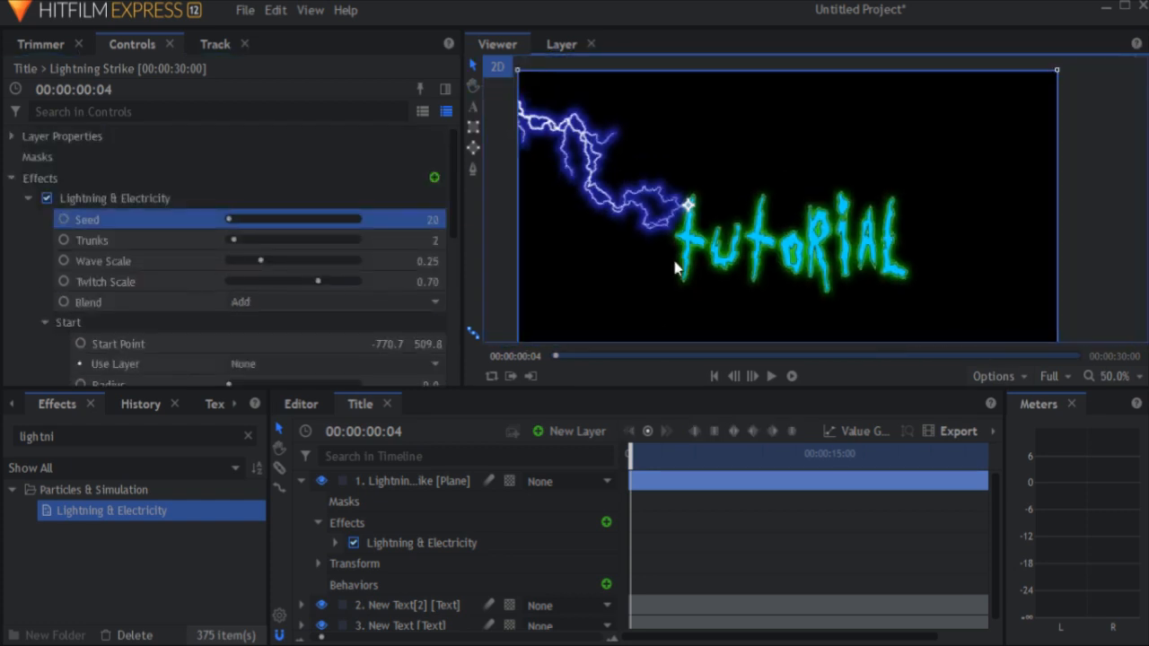
scroll("down", 3)
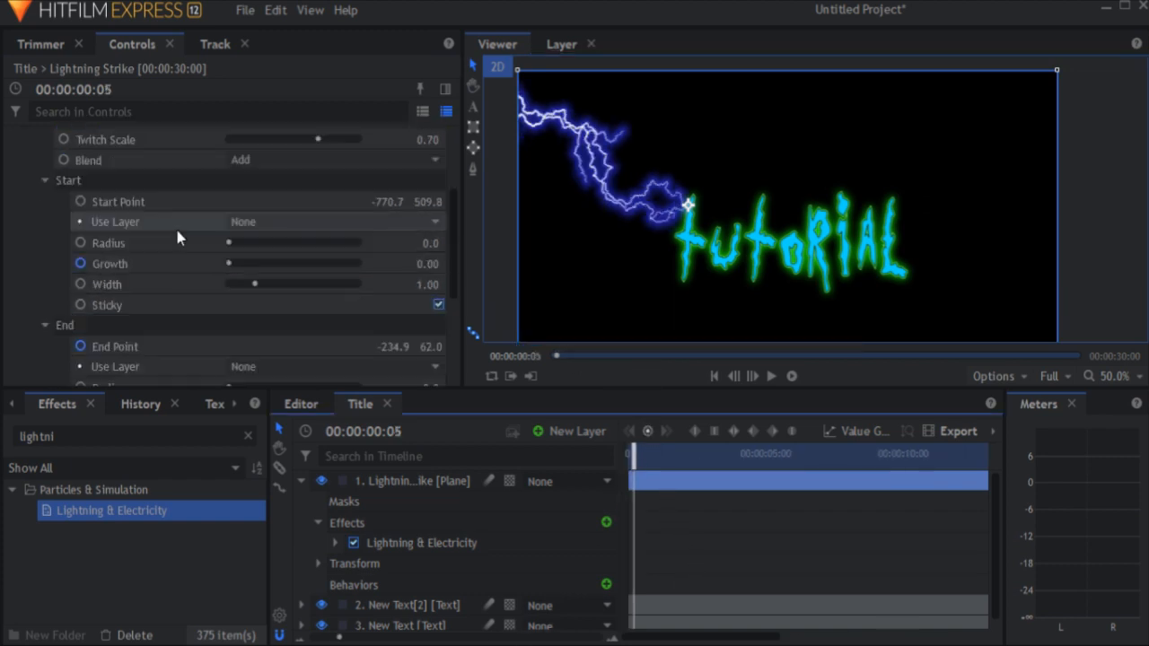
Step: Keyframe the bolt's Growth from 0 to 1 so the strike grows into the title
left_click(109, 263)
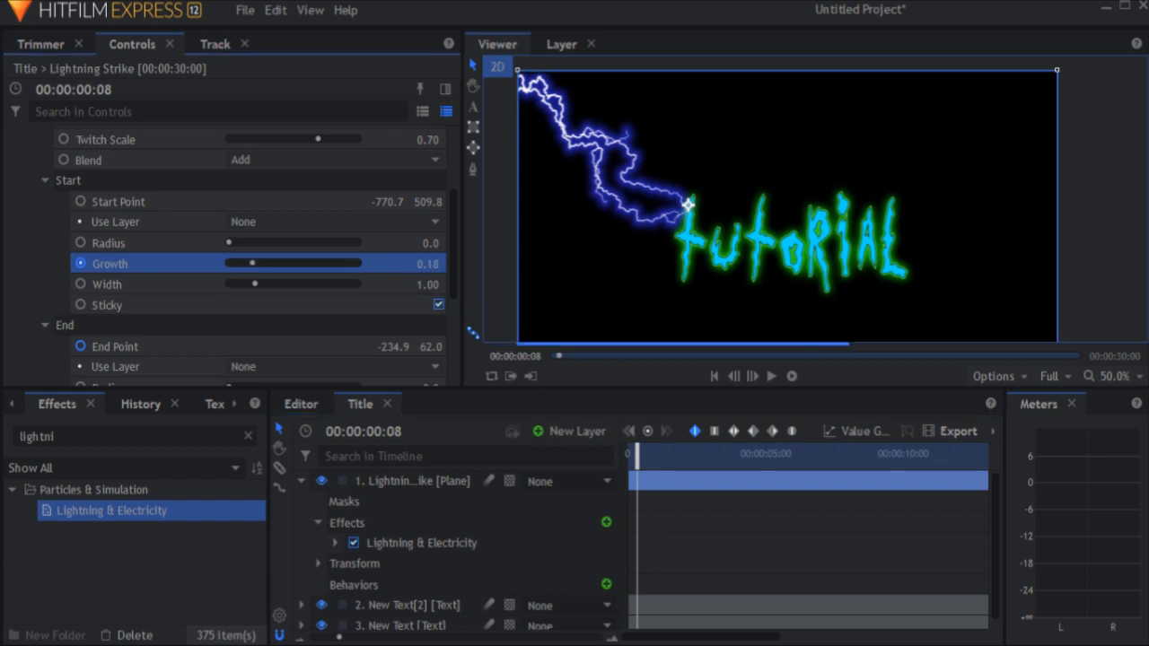
left_click_drag(252, 262, 358, 262)
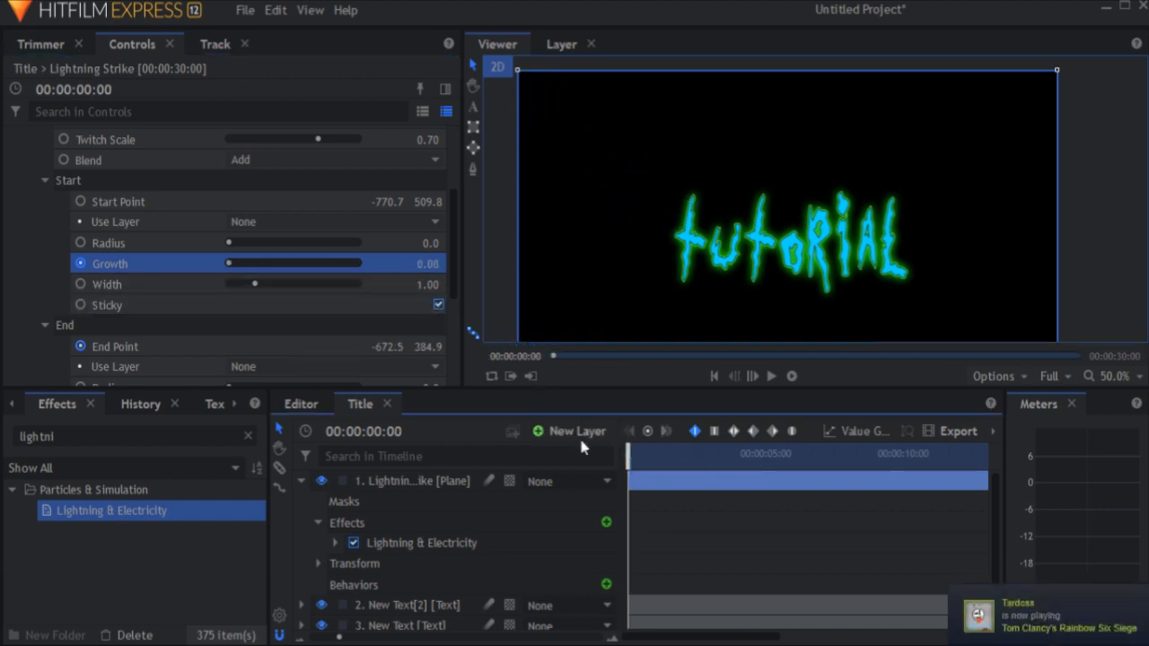
left_click(772, 375)
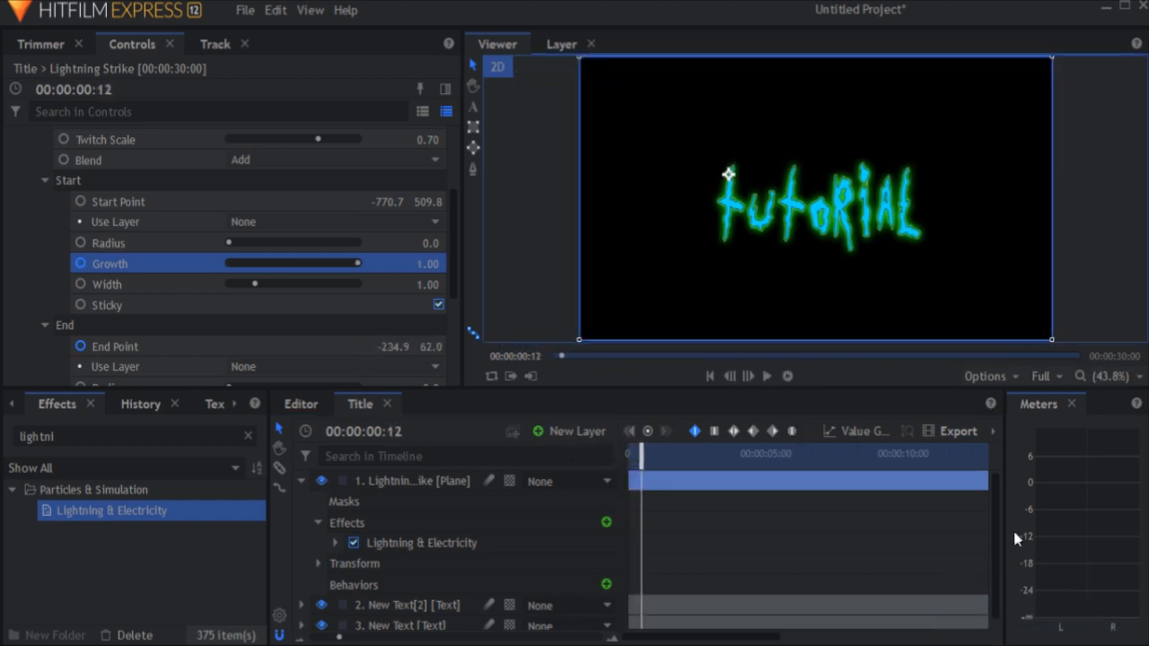
left_click(301, 481)
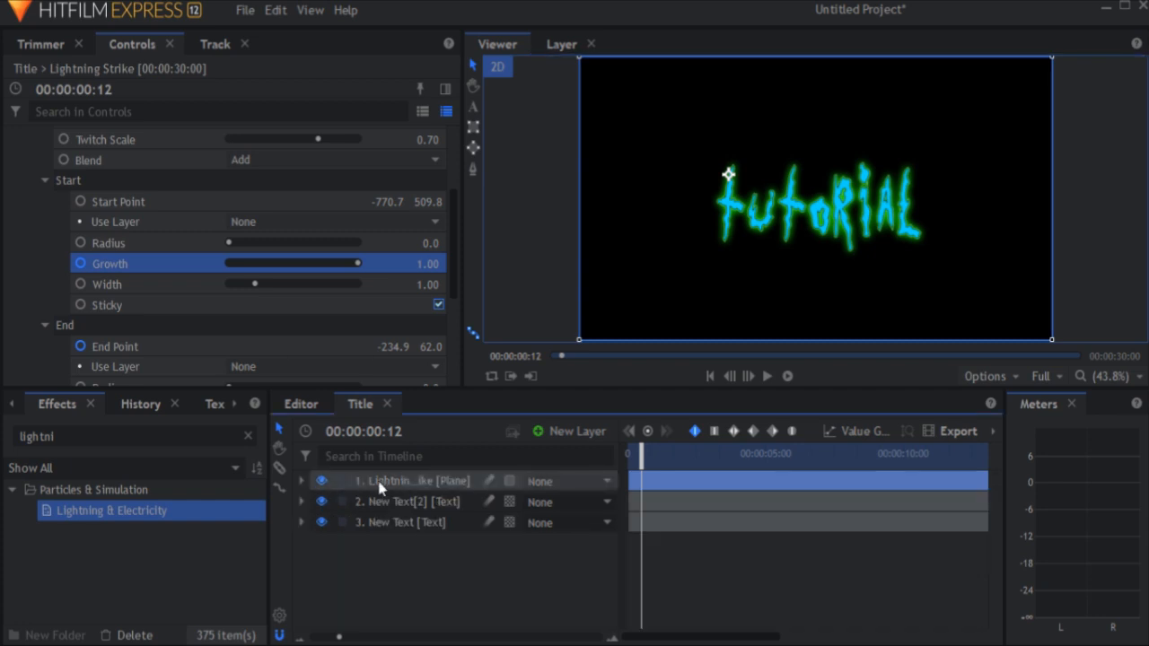
Step: Duplicate the Lightning Strike layer into four copies with re-aimed bolts
right_click(386, 481)
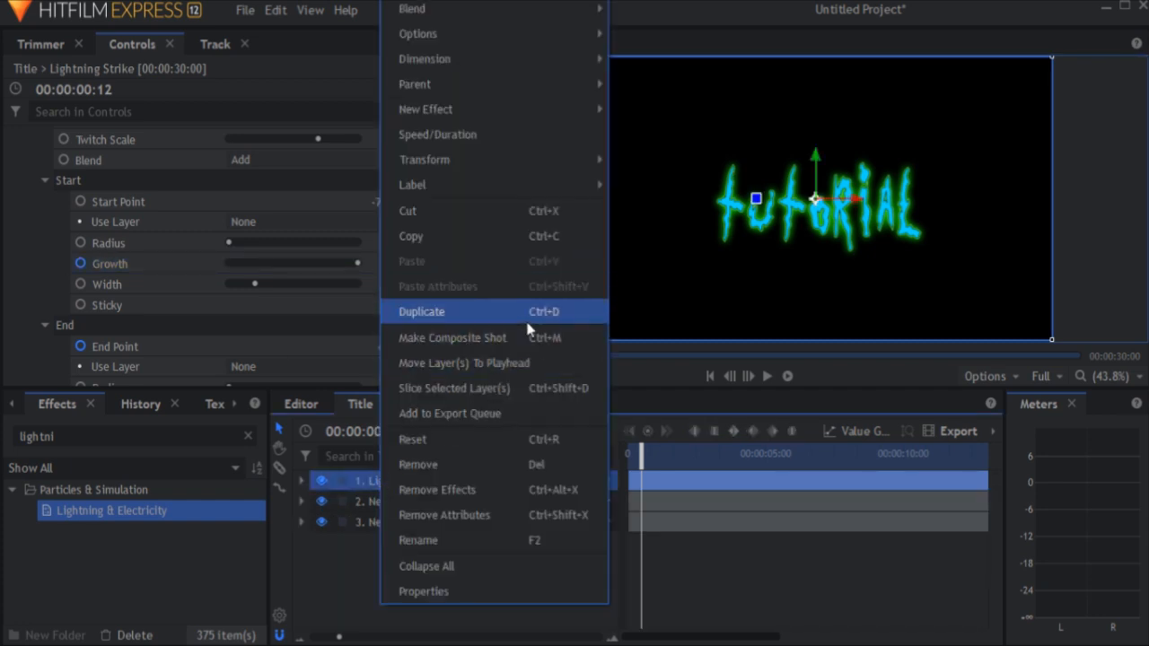
left_click(420, 312)
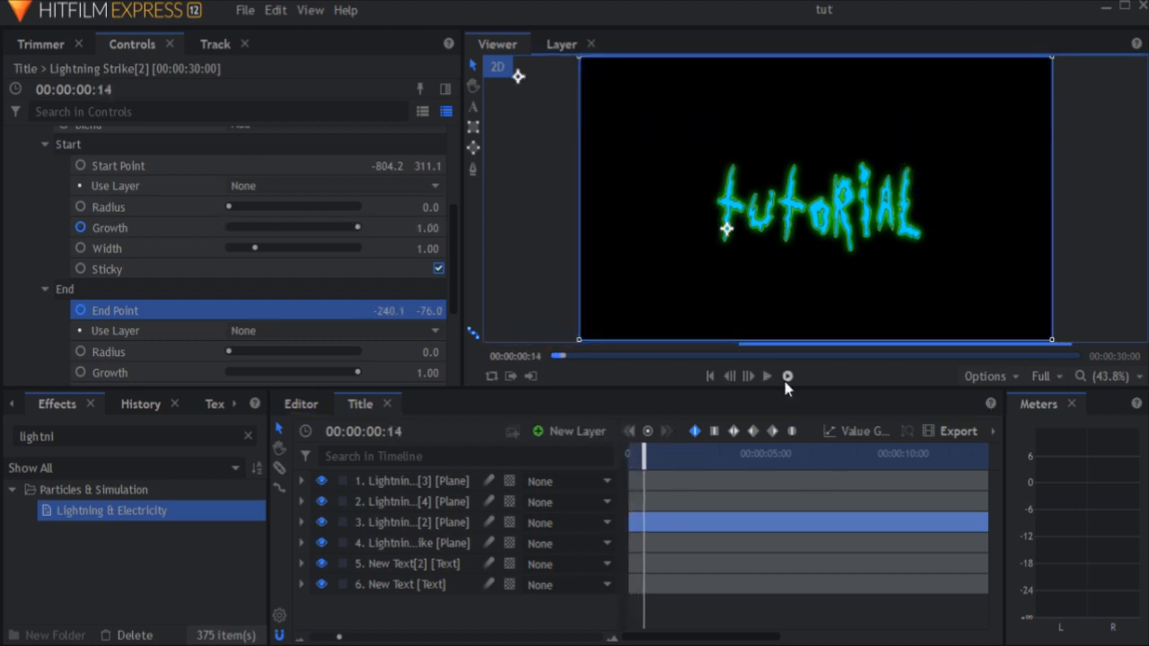
left_click(767, 377)
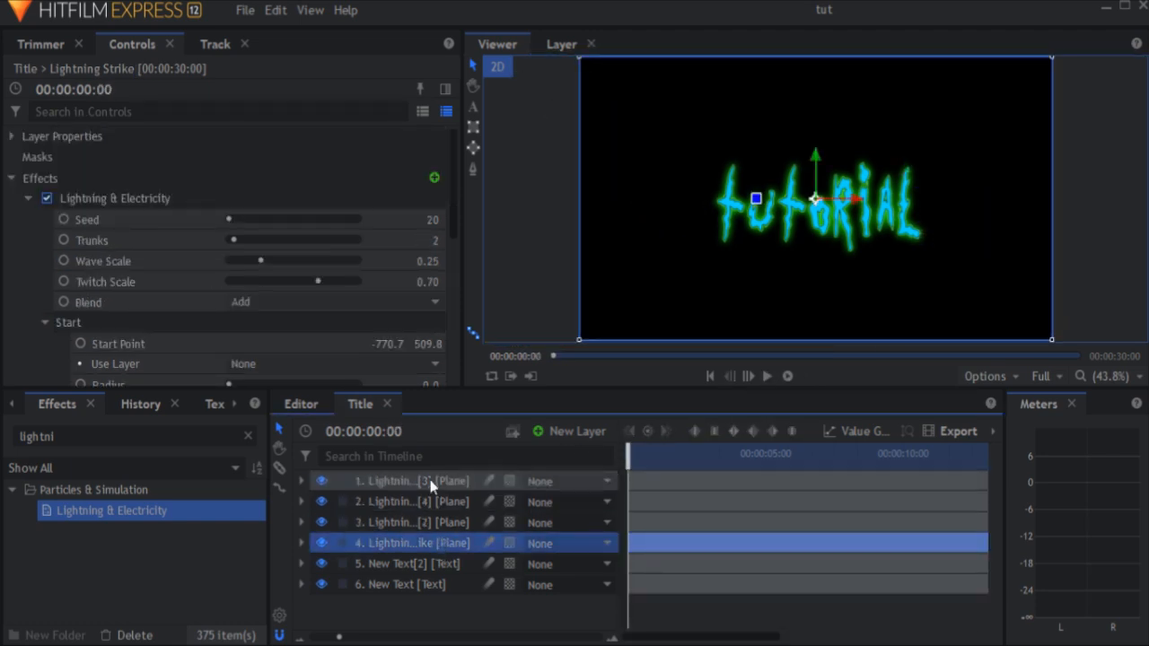
Step: Make a composite shot from the four selected Lightning Strike layers and start naming it 'Light…'
right_click(409, 481)
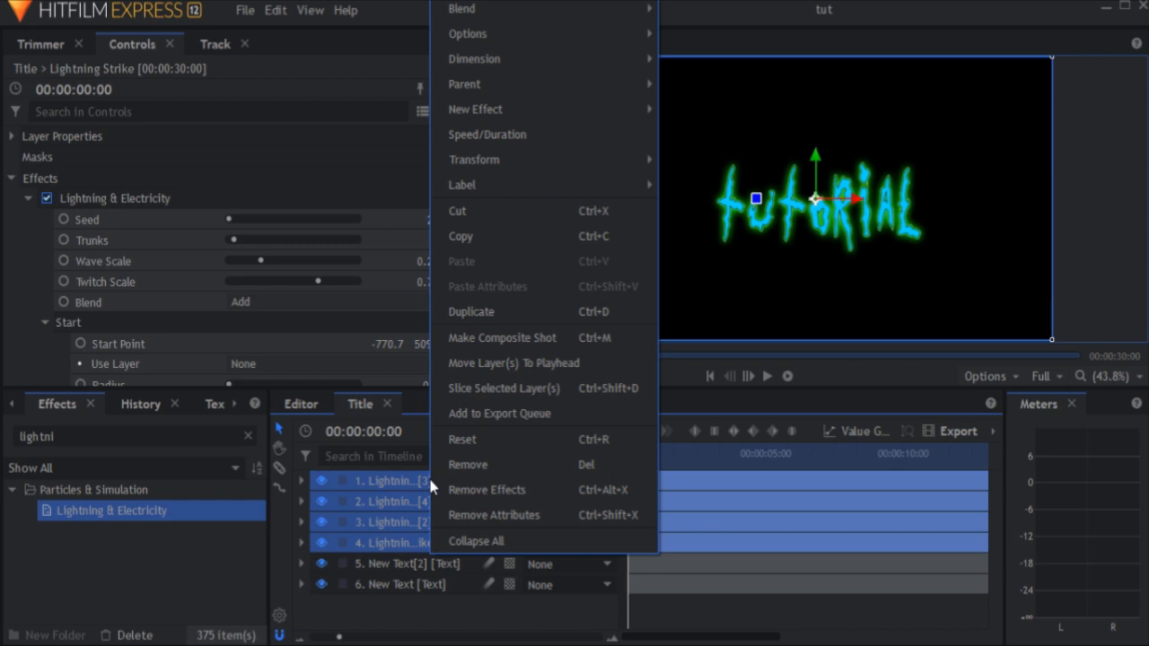
left_click(503, 337)
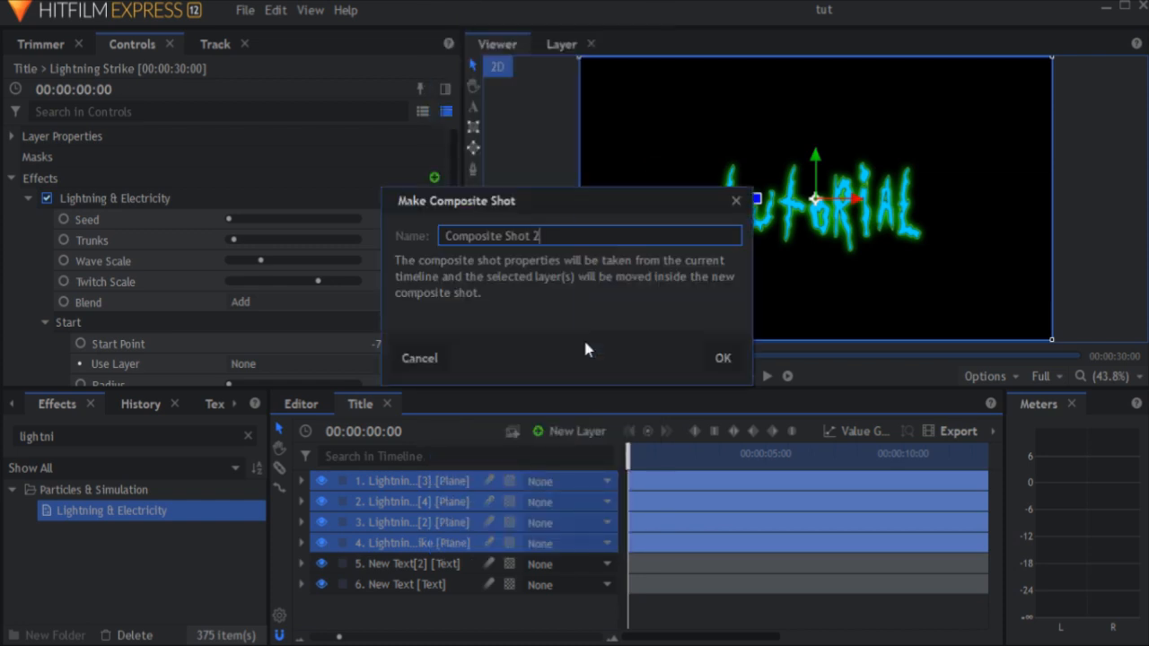
type("Lightning Str")
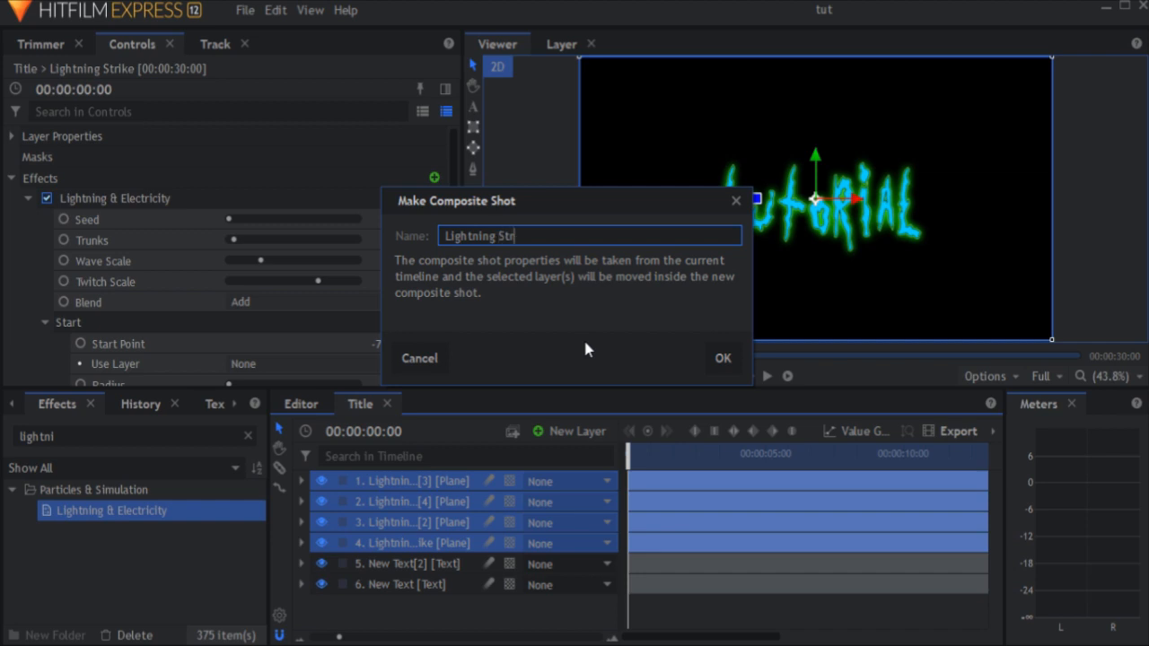
Step: Confirm the Lightning Strikes composite shot and preview it nested on the Title timeline
left_click(722, 359)
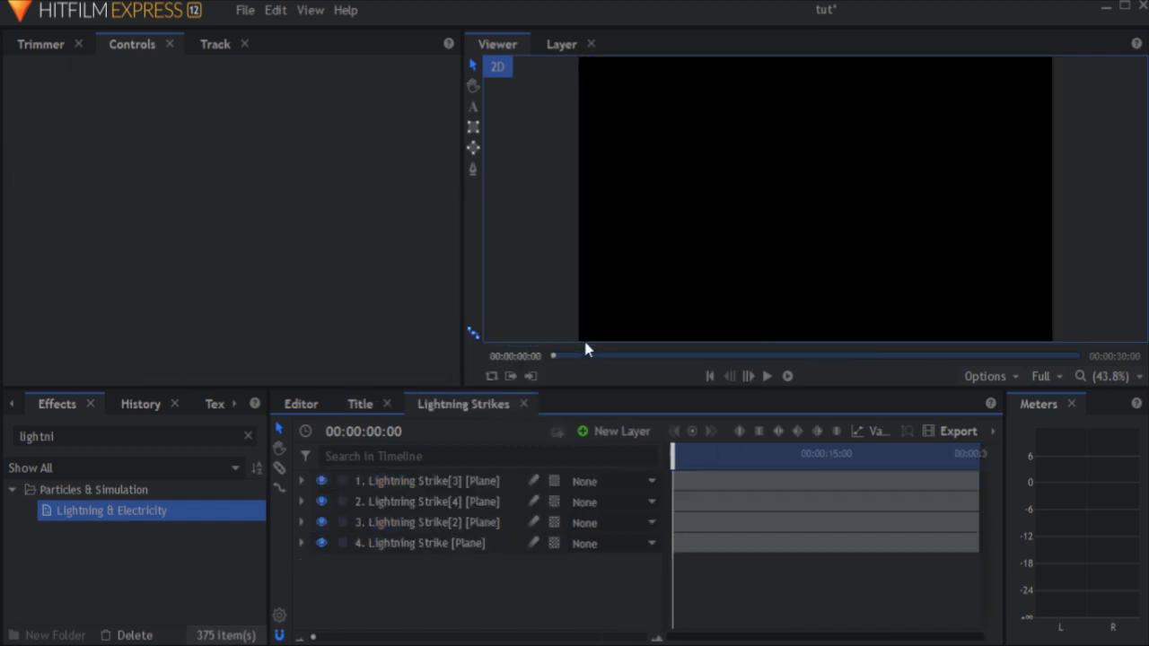
left_click(359, 402)
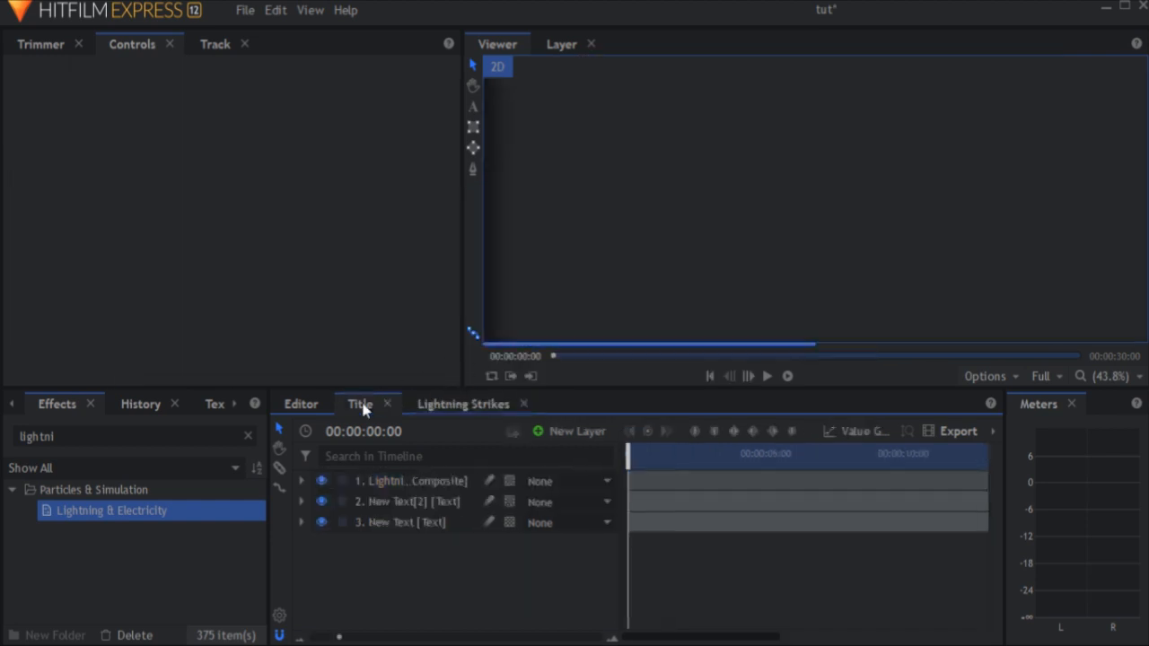
left_click_drag(628, 452, 638, 452)
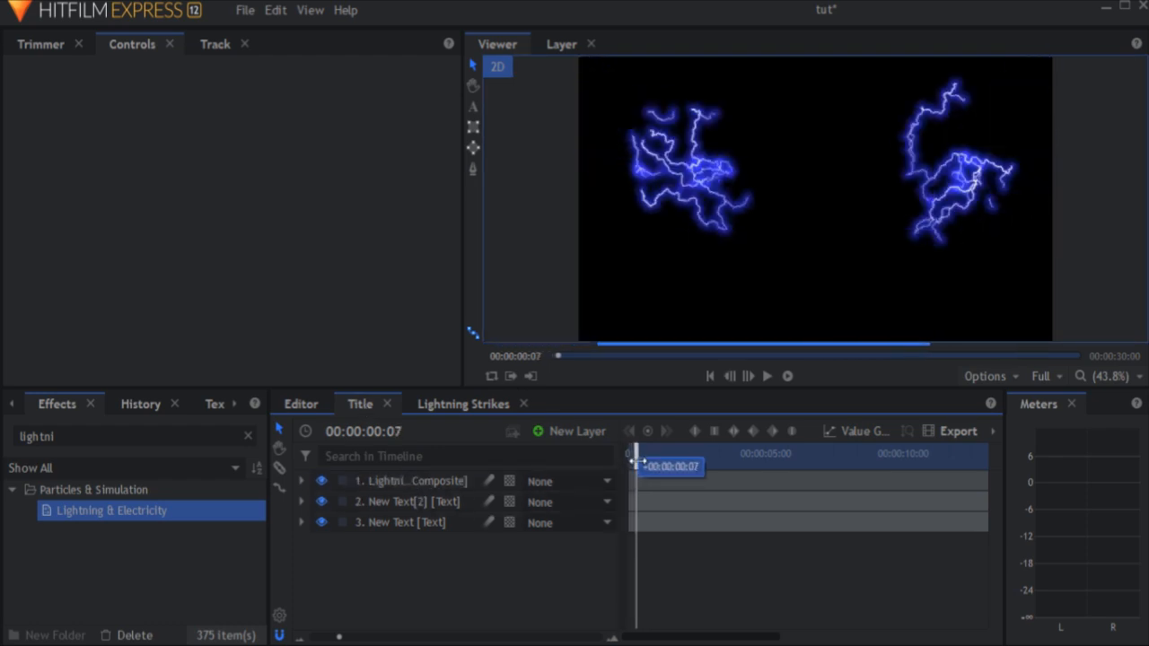
right_click(410, 481)
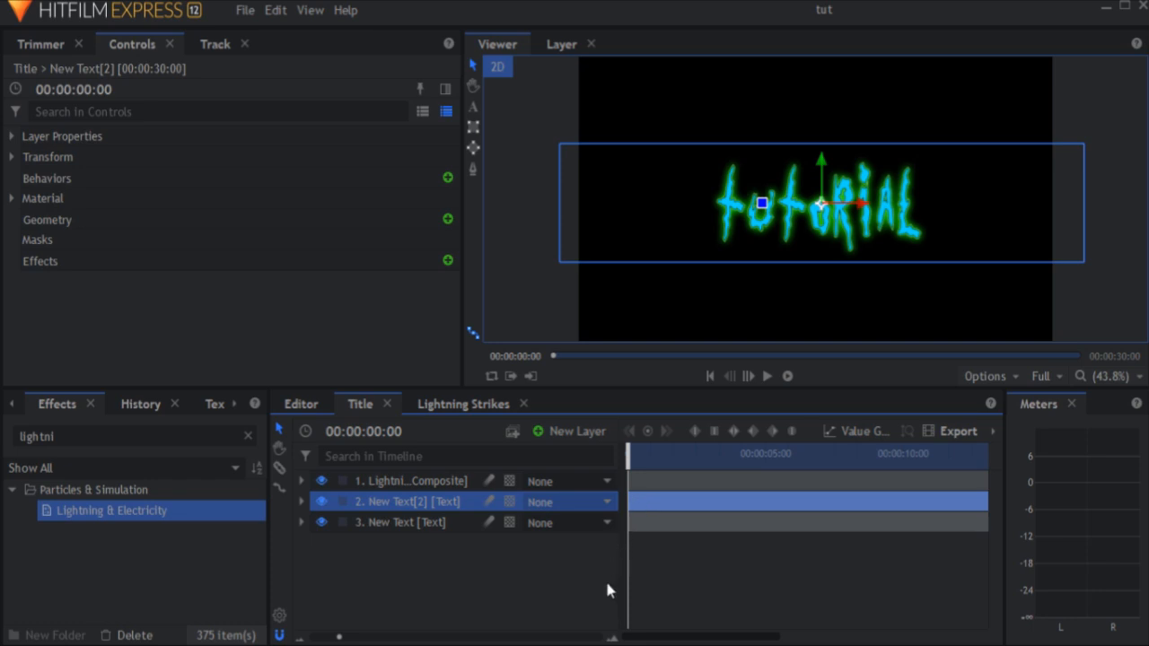
mouse_move(460, 165)
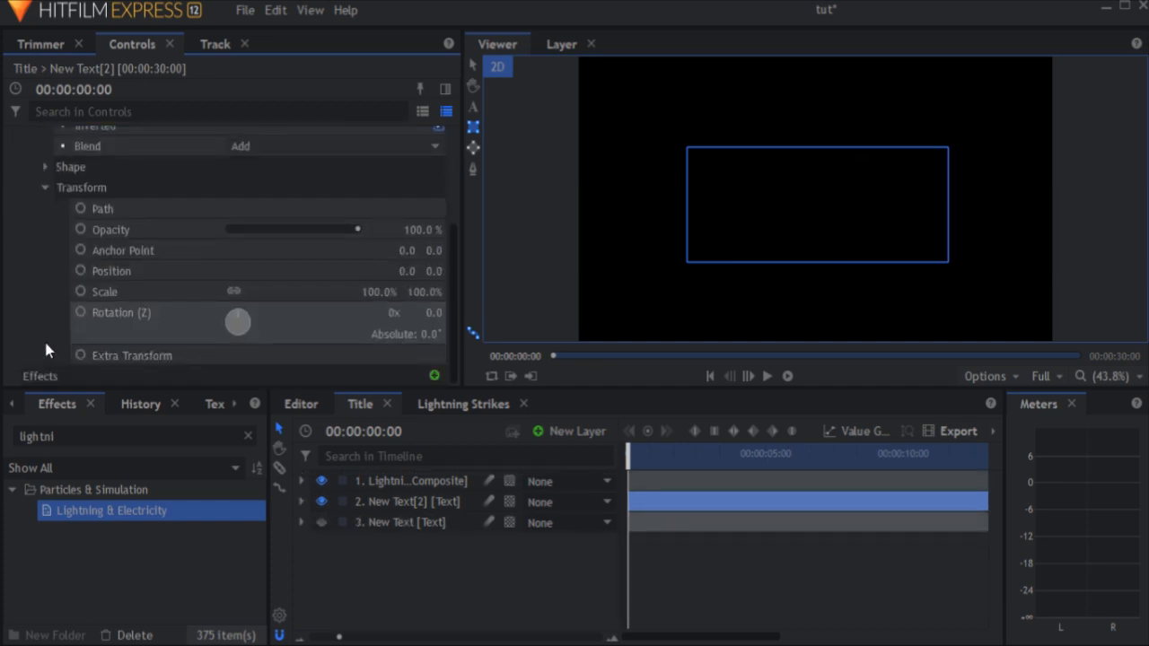
mouse_move(81, 296)
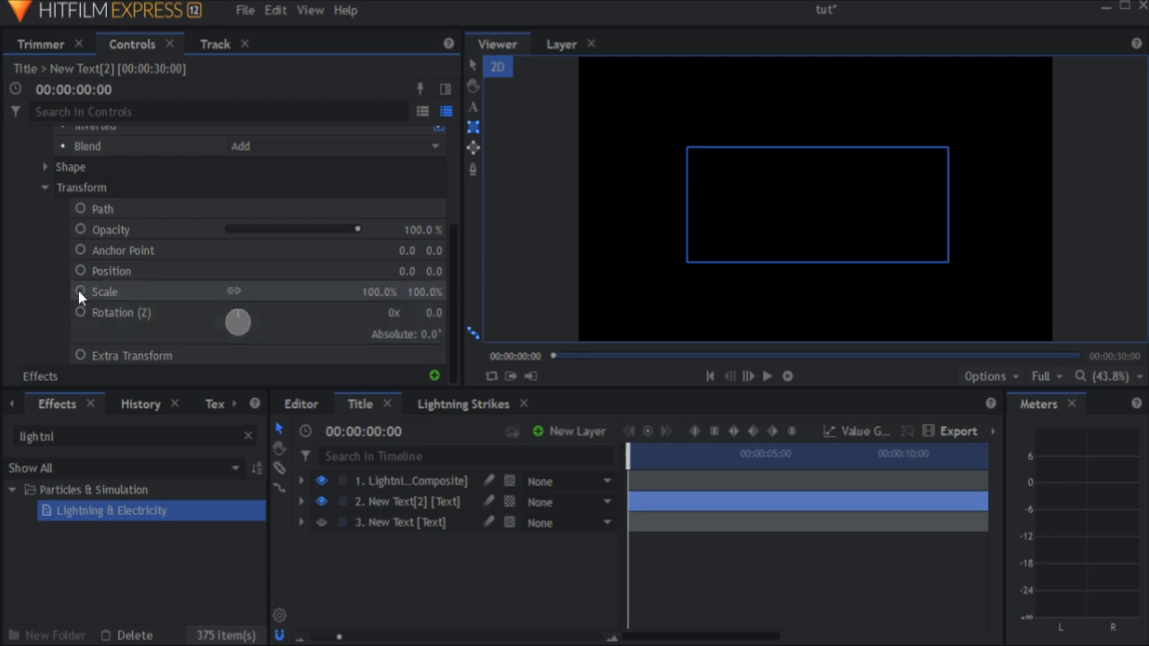
Step: Keyframe the mask's Transform Scale and reshape the rectangle wider and shorter around the word
left_click(104, 290)
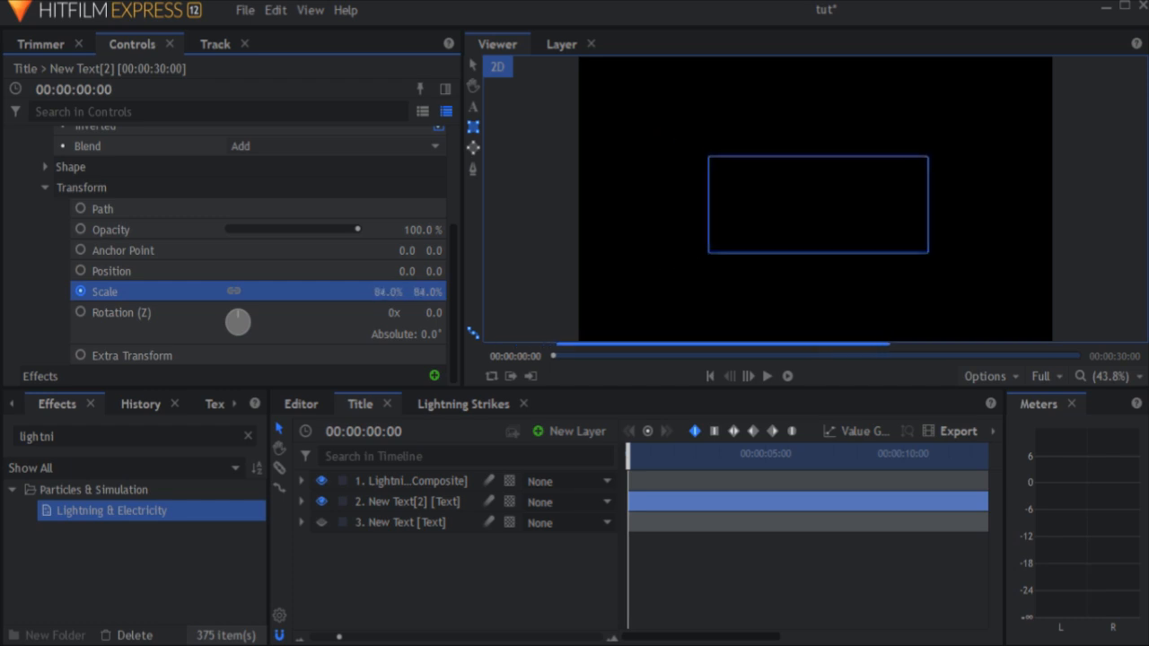
left_click_drag(377, 290, 395, 291)
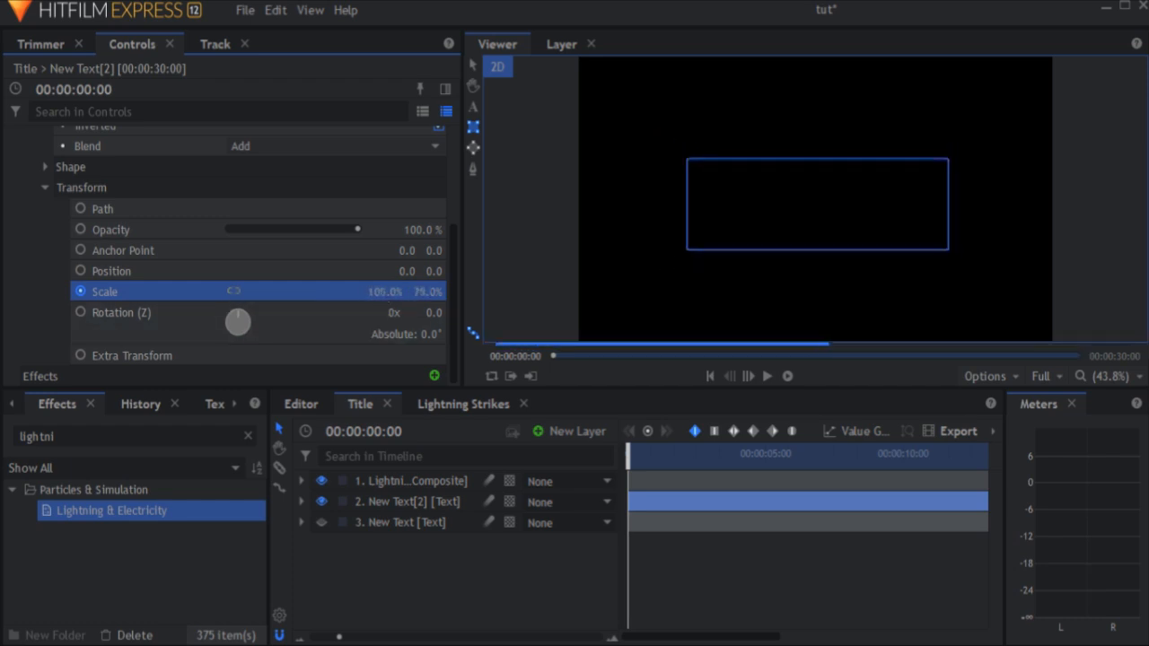
double_click(431, 290)
type("100")
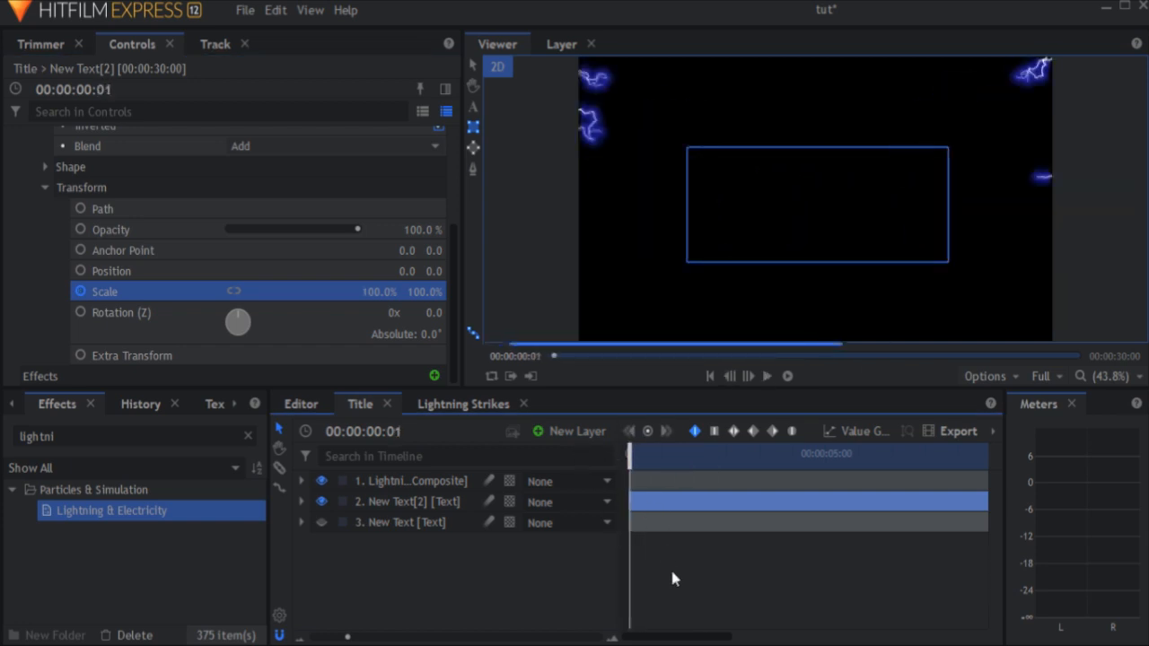
Step: Tick Inverted on the New Text[2] mask and toggle the original New Text layer's visibility
left_click(768, 375)
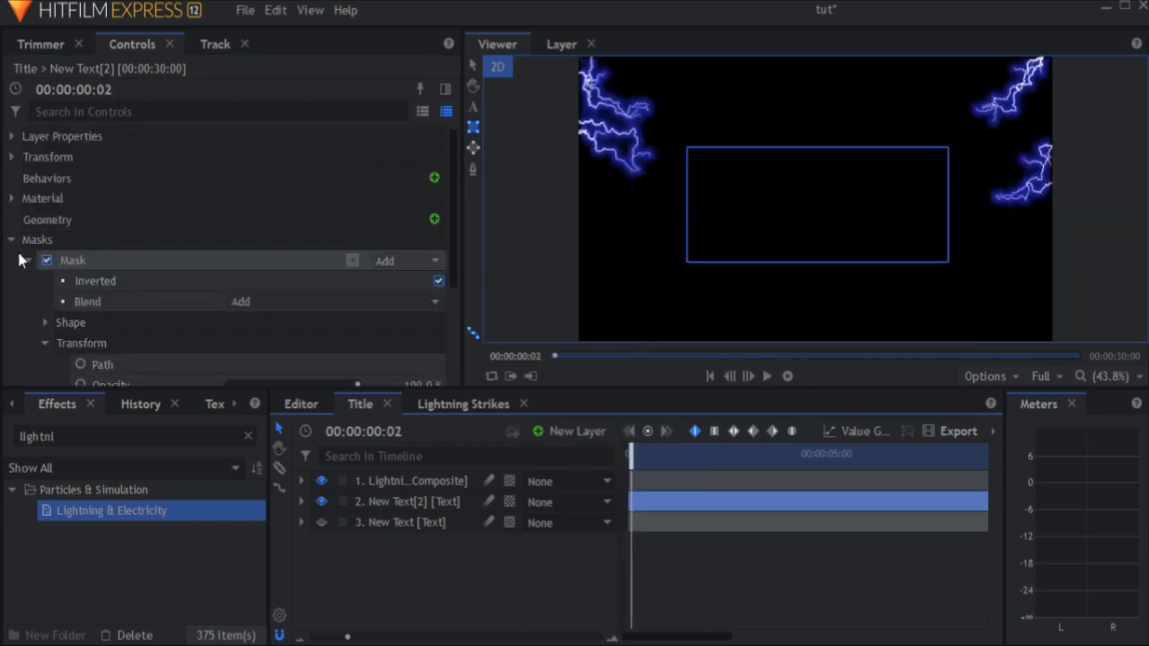
right_click(72, 260)
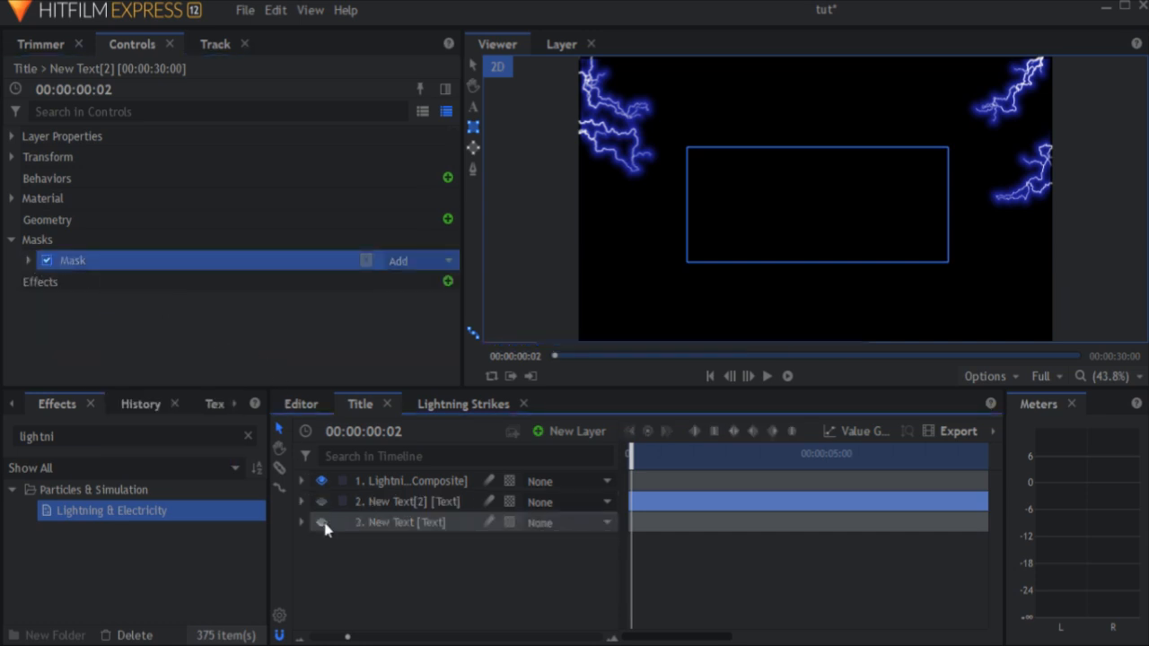
left_click(323, 528)
type("Lightning Shocks")
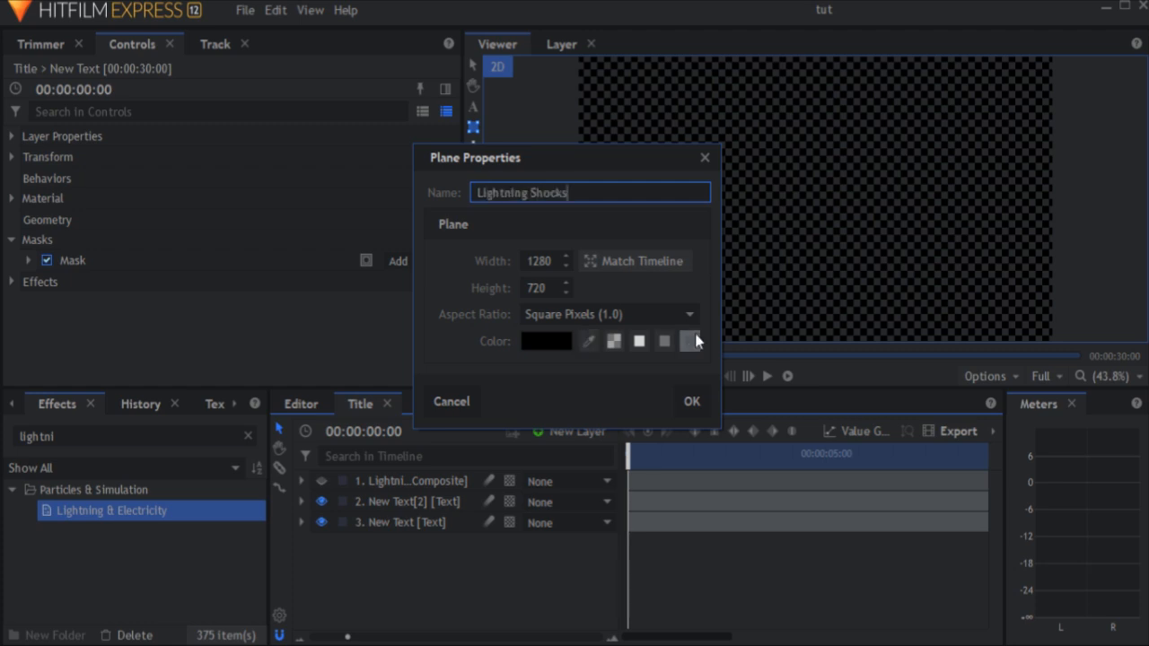
Step: Create the Lightning Shocks plane and apply the Lightning & Electricity effect to it
left_click(693, 403)
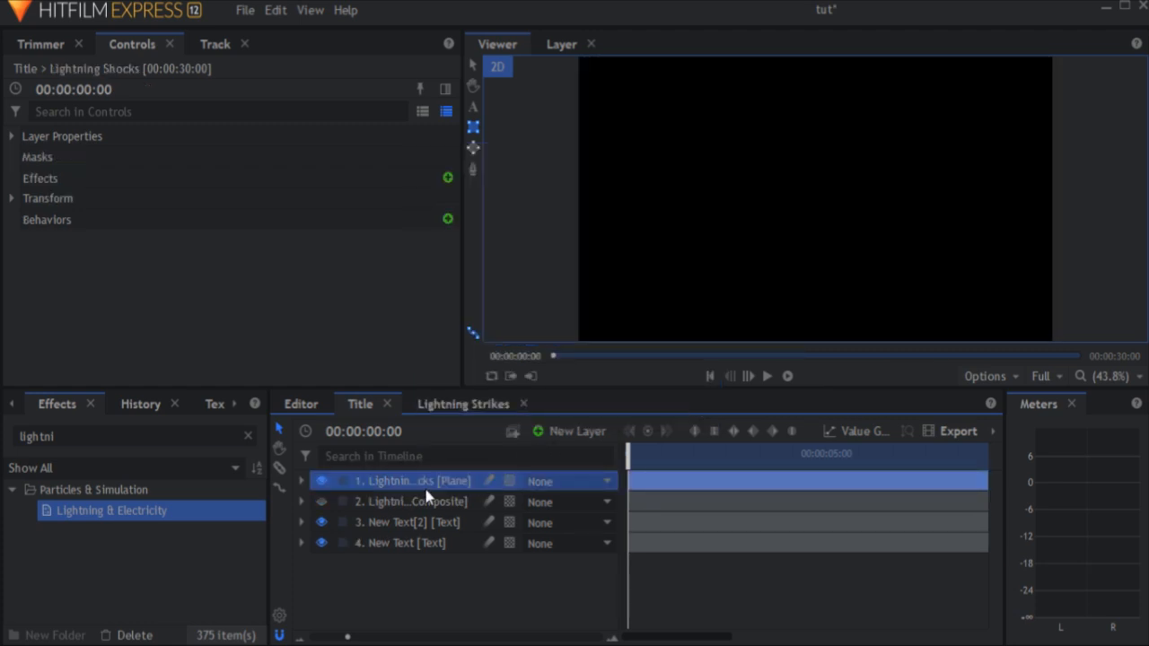
right_click(427, 481)
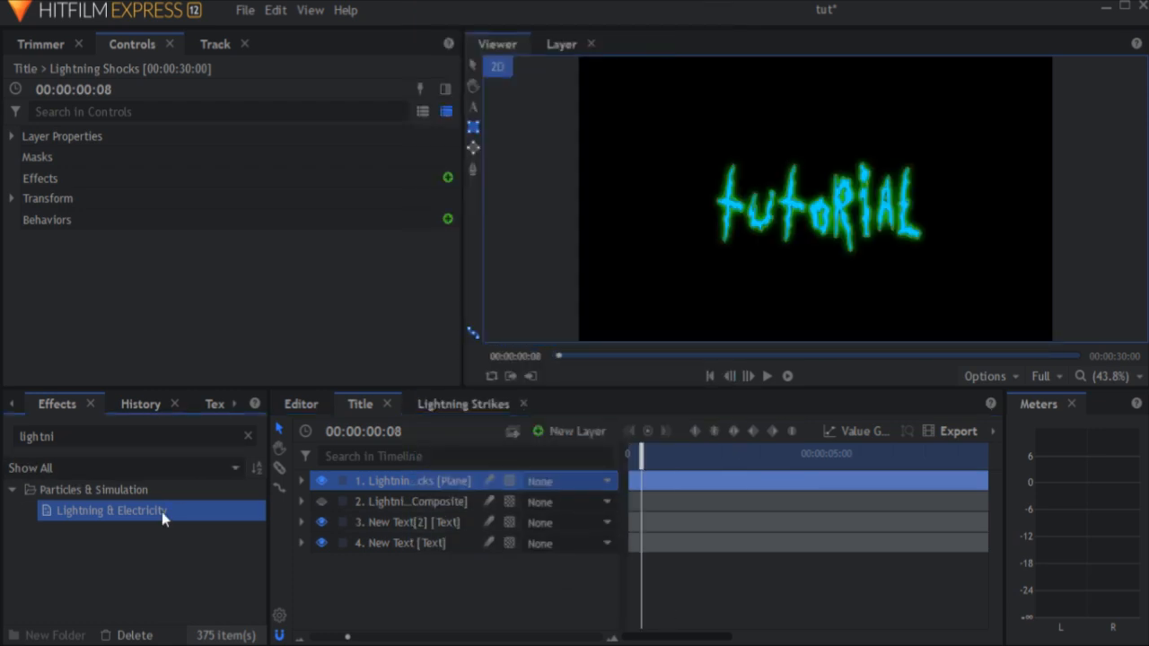
double_click(112, 510)
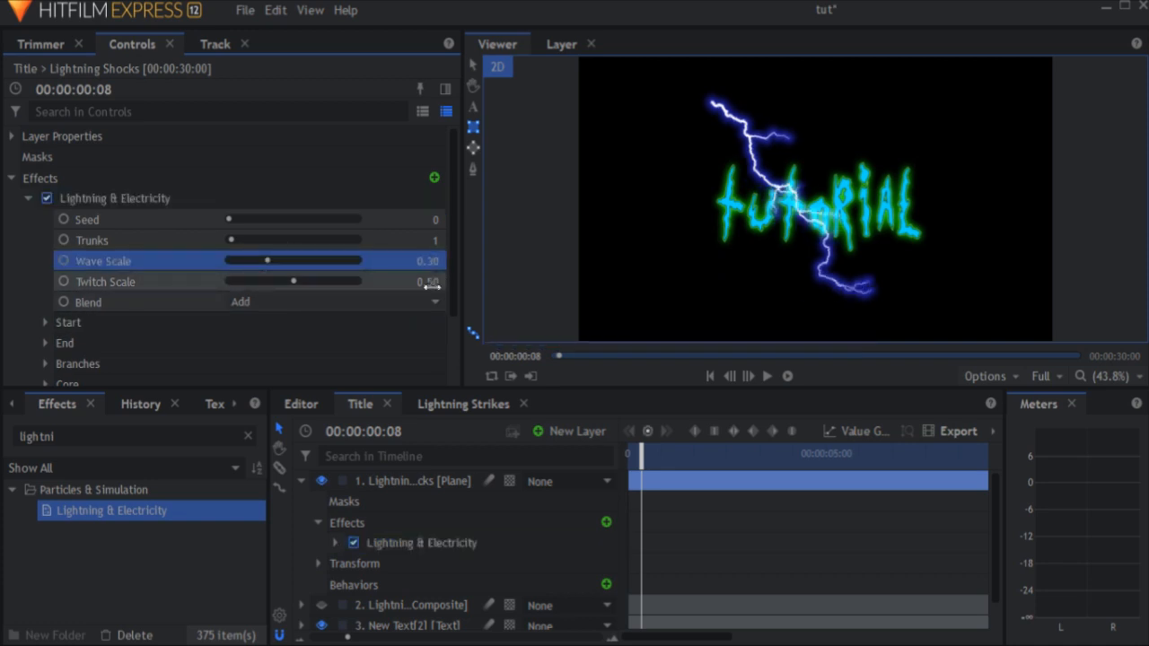
Step: Raise the shock's Animation Speed, Jitter and Scale sliders to 2.00
left_click(422, 280)
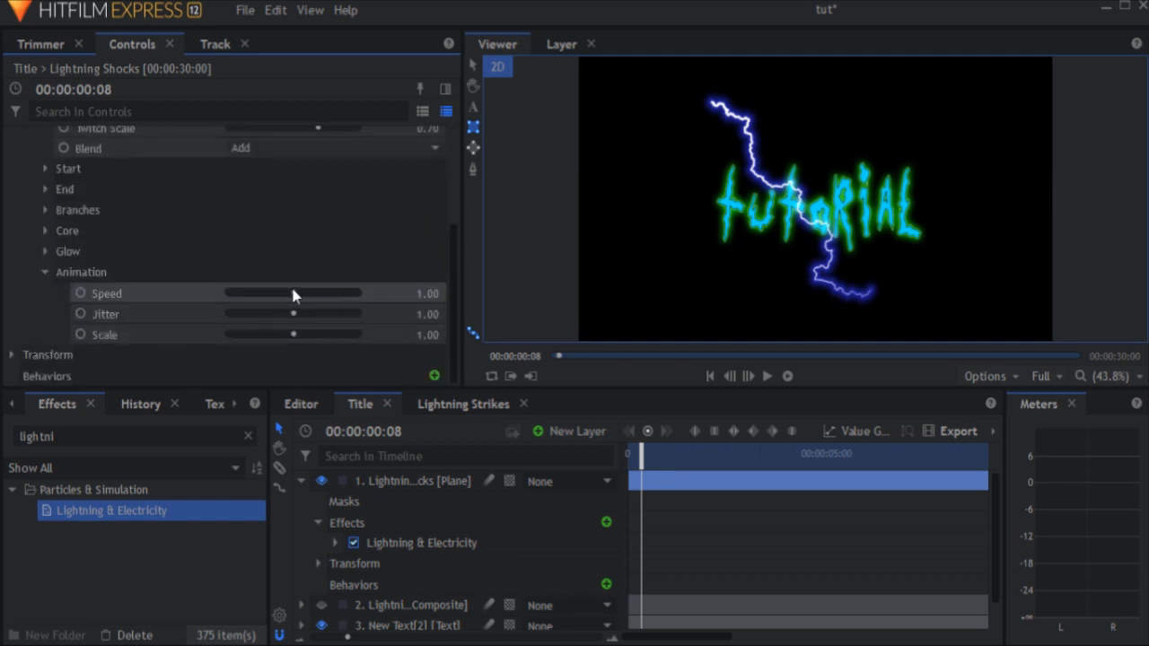
left_click_drag(293, 292, 357, 293)
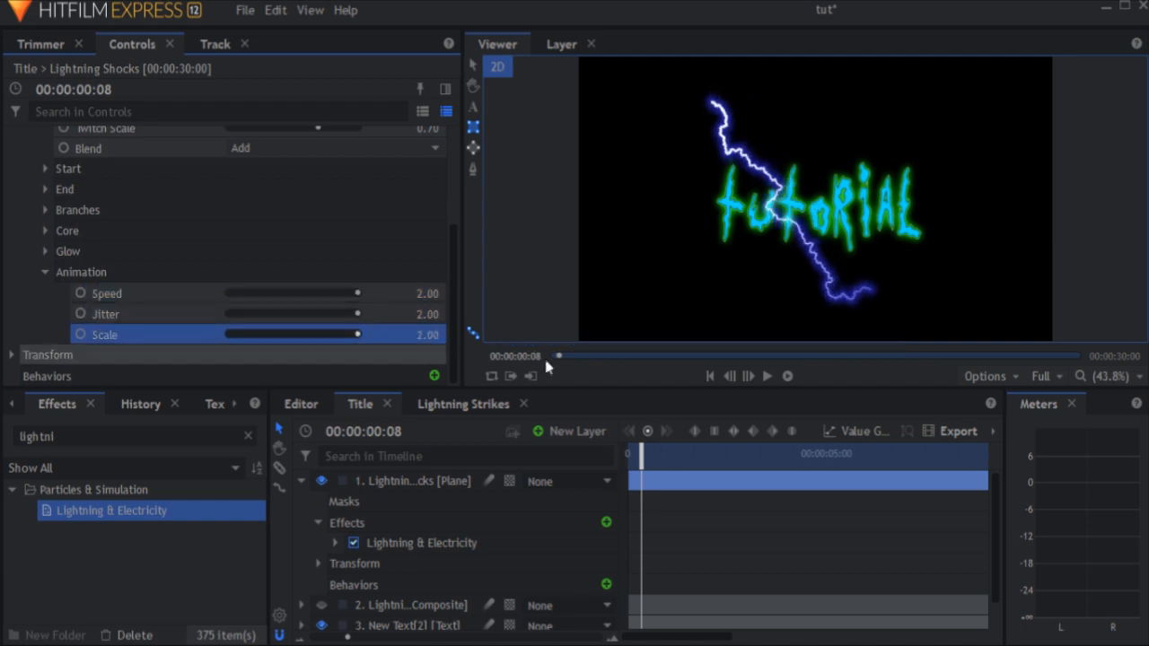
left_click(768, 377)
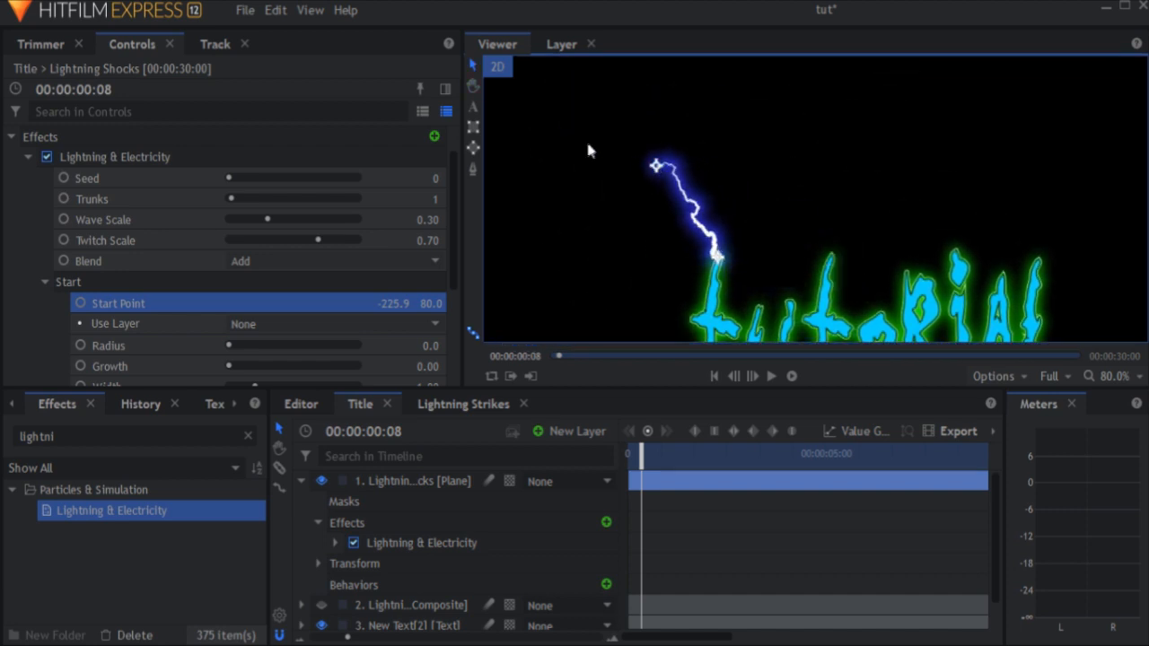
Step: Place the shock's Start and End Points on a letter so it crackles on the text
scroll("down", 3)
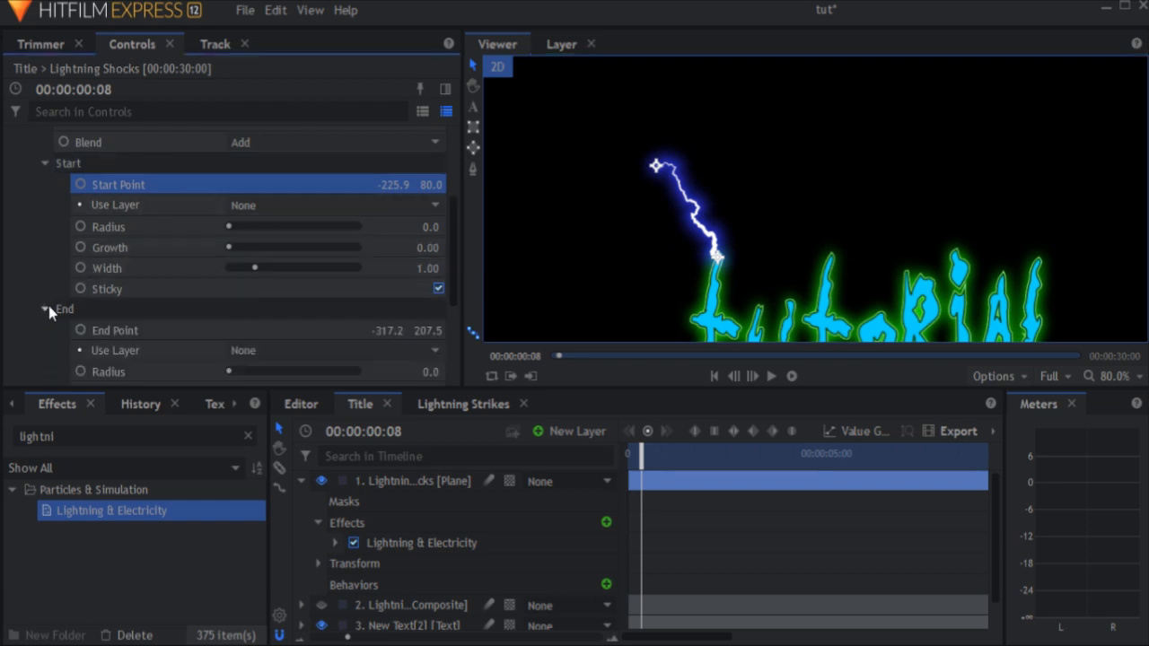
scroll("down", 3)
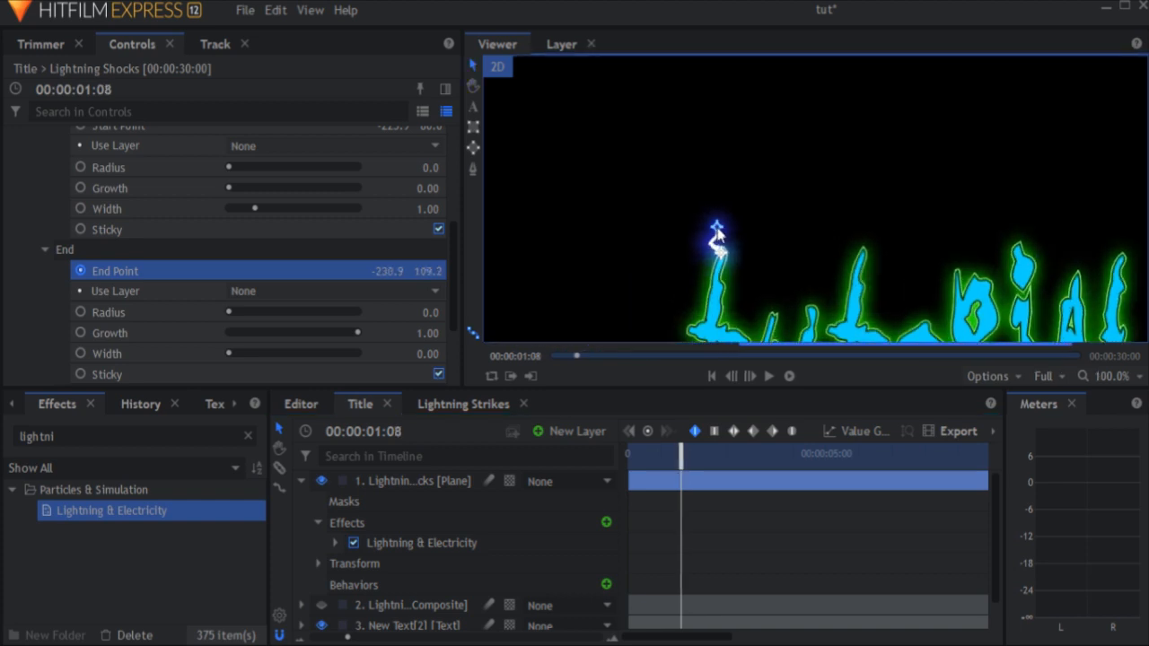
left_click_drag(715, 226, 722, 255)
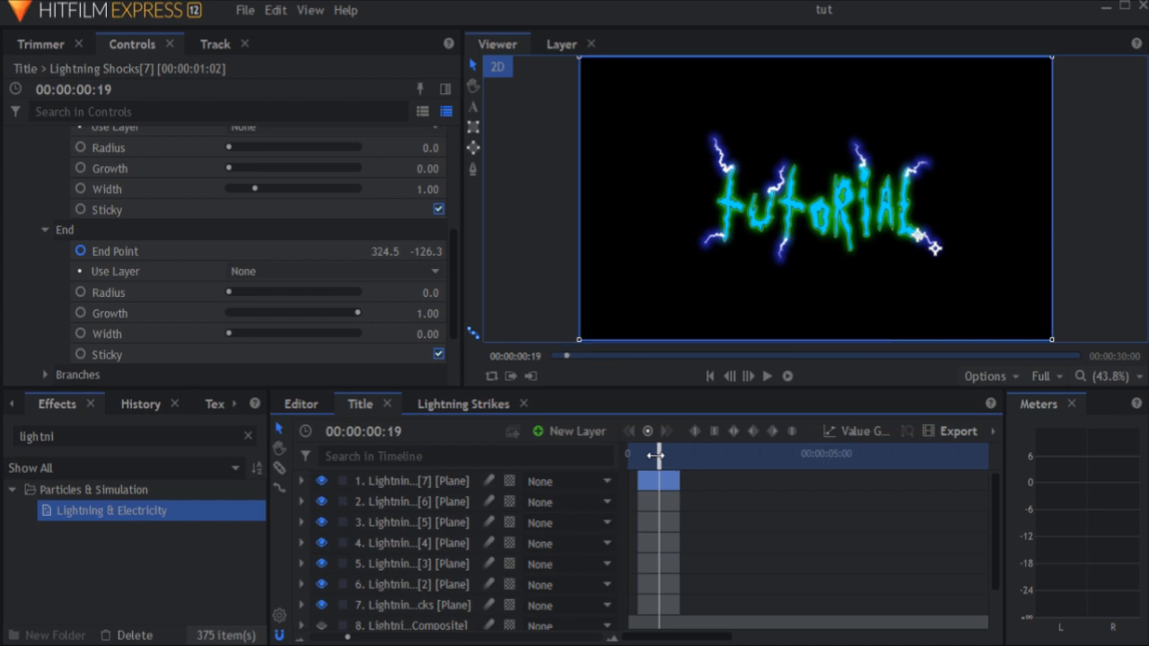
Step: Shift-select all seven Lightning Shocks layers and make them a named composite shot
left_click(401, 481)
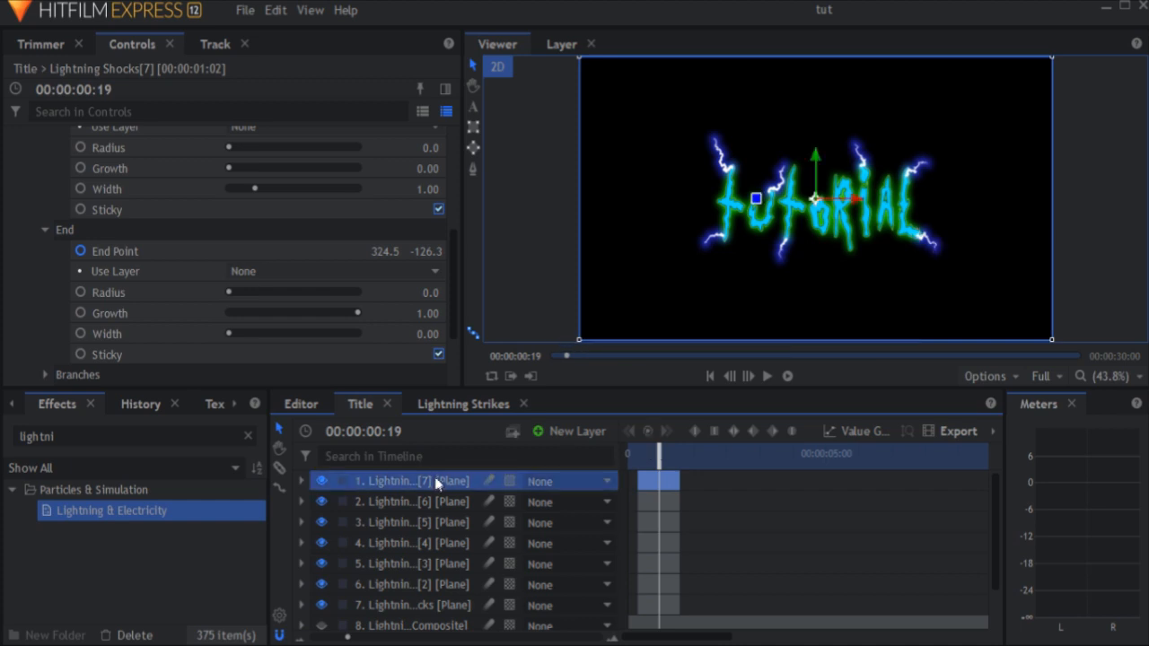
left_click(413, 502)
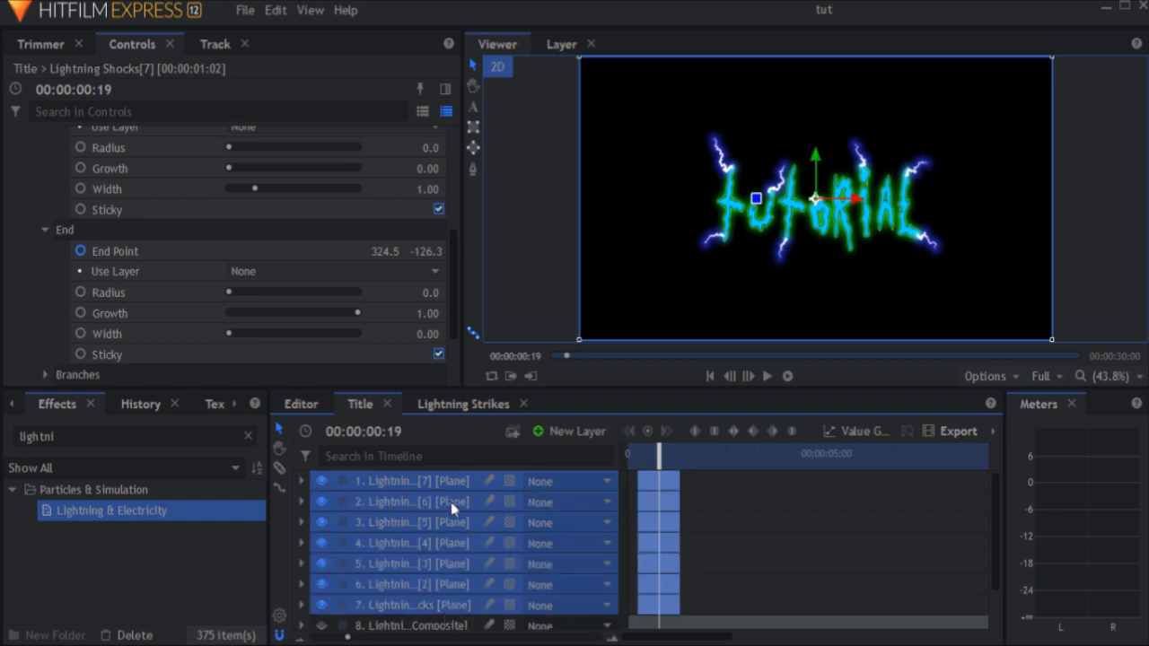
right_click(453, 503)
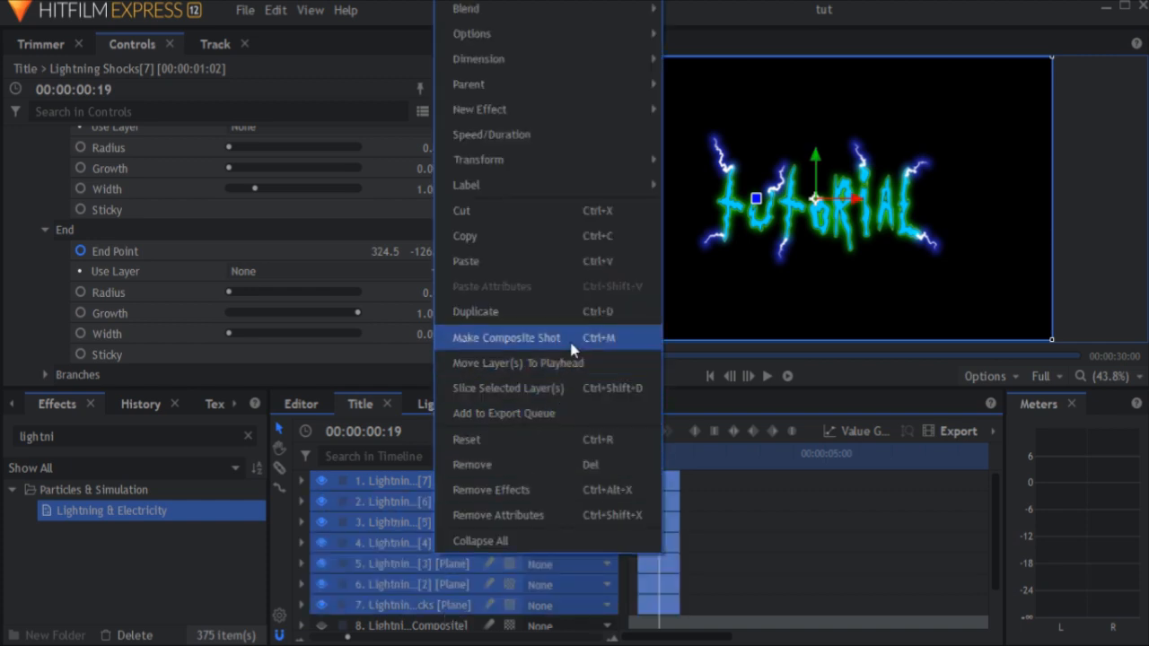
left_click(506, 338)
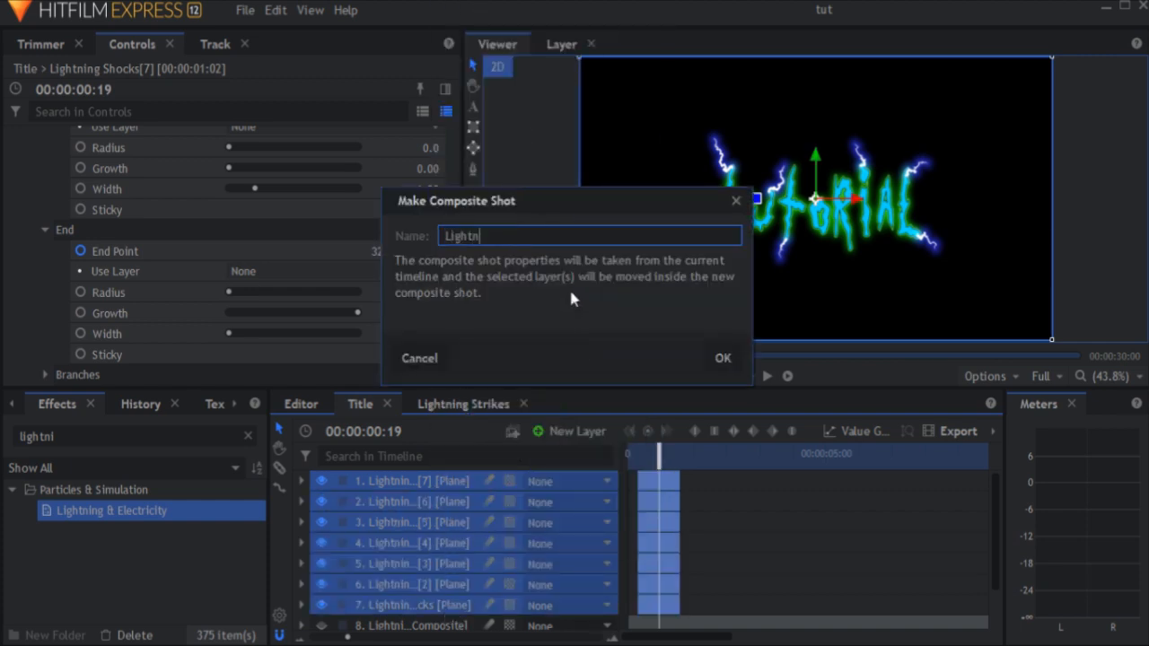
left_click(722, 359)
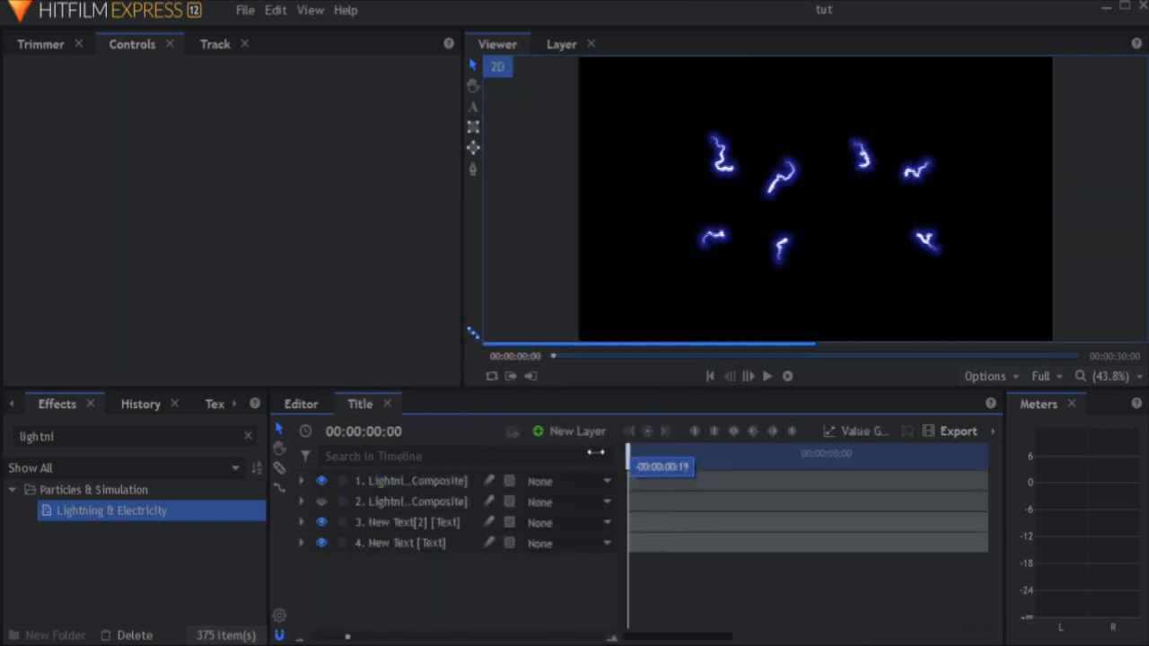
right_click(395, 481)
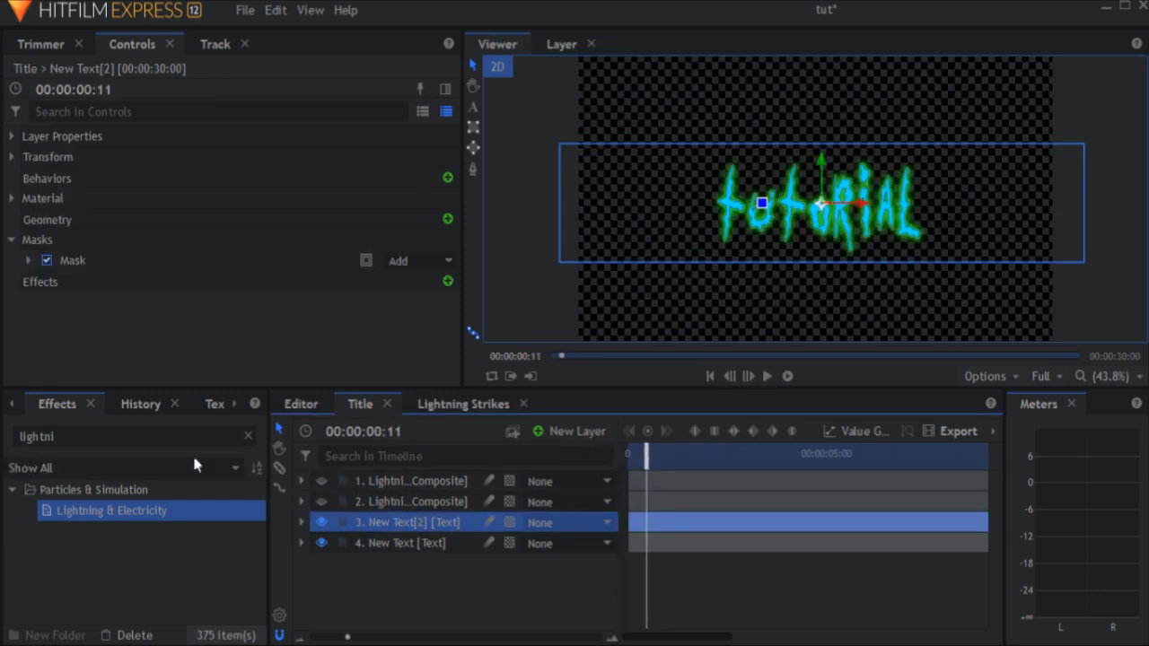
Step: Add Glow to New Text[2] with Threshold 8%, Radius 6px and higher blue per-channel intensity
type("glow")
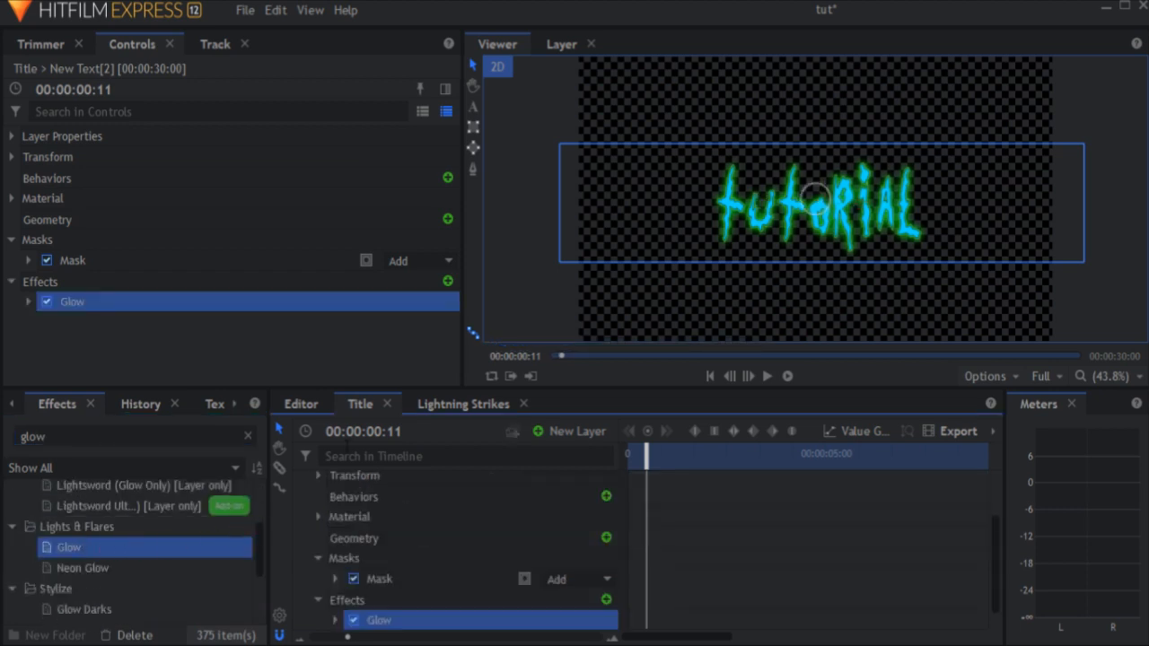
left_click(29, 302)
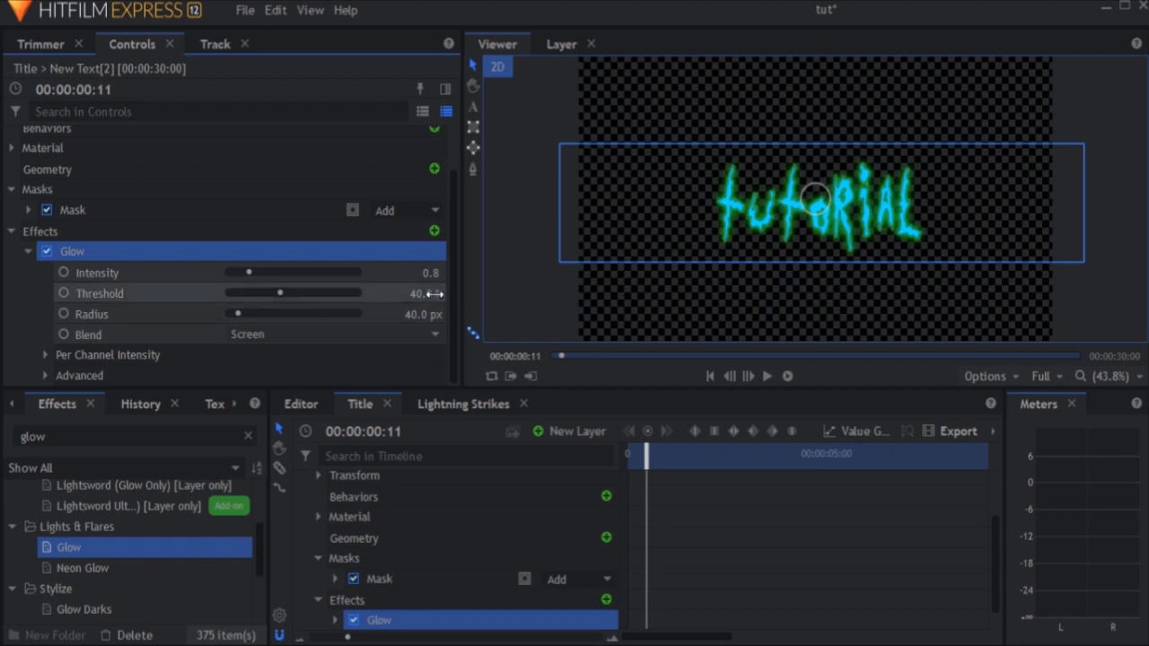
left_click_drag(280, 293, 230, 293)
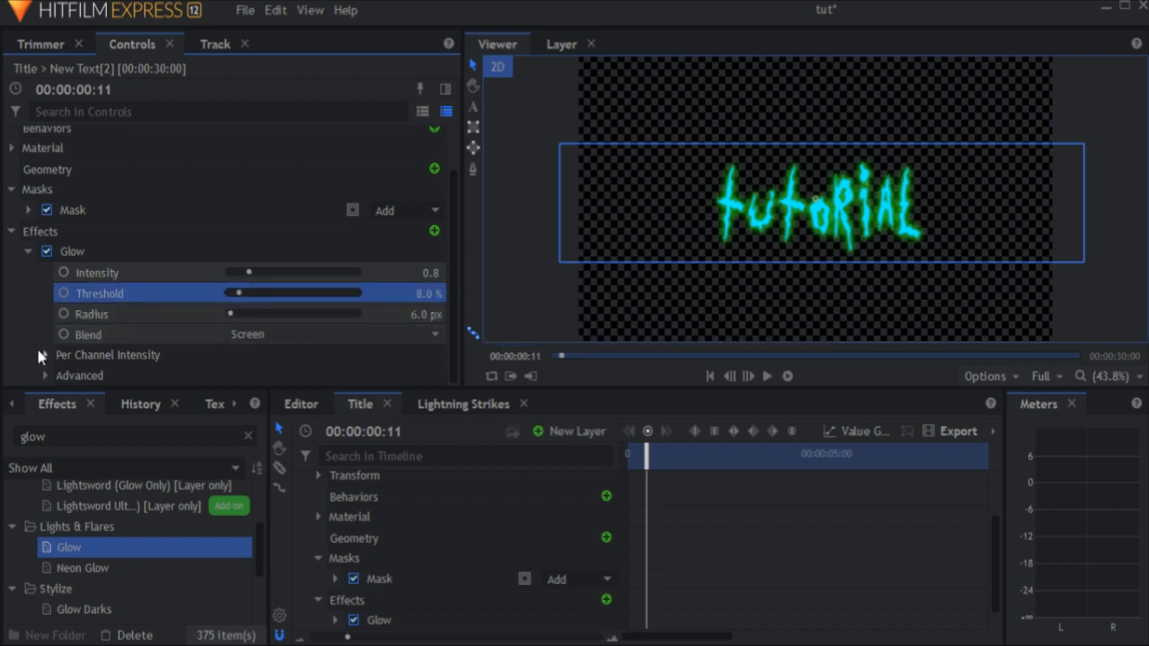
left_click(43, 355)
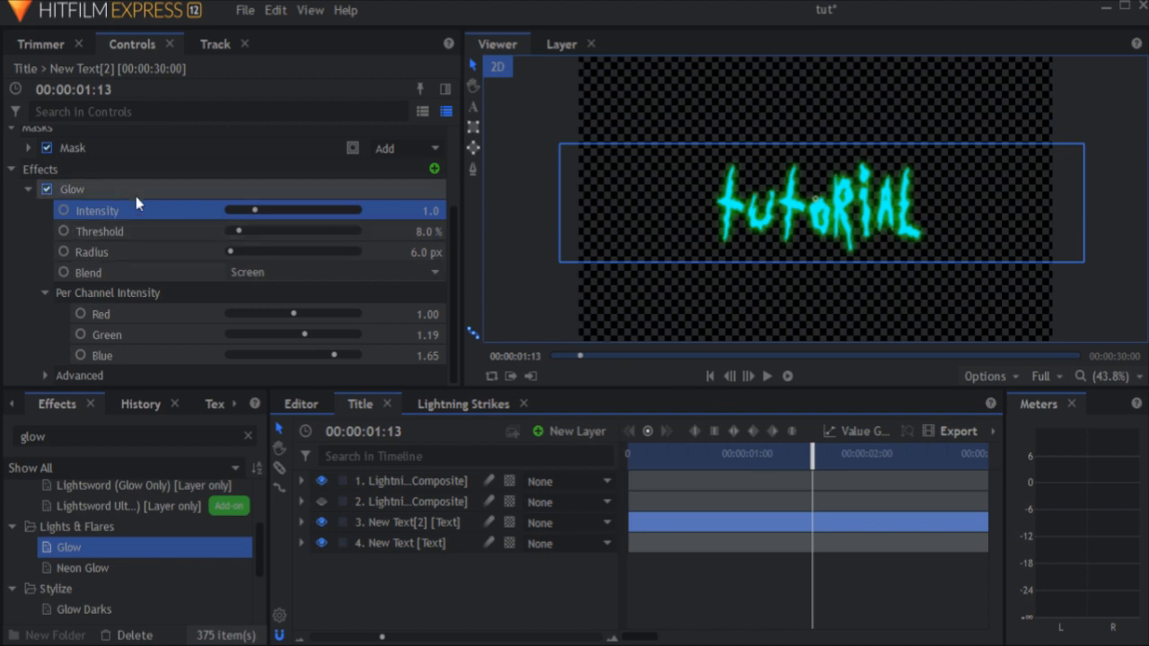
Step: Keyframe Glow Intensity from 0 to 1 and preview the glow animating over time
left_click(63, 210)
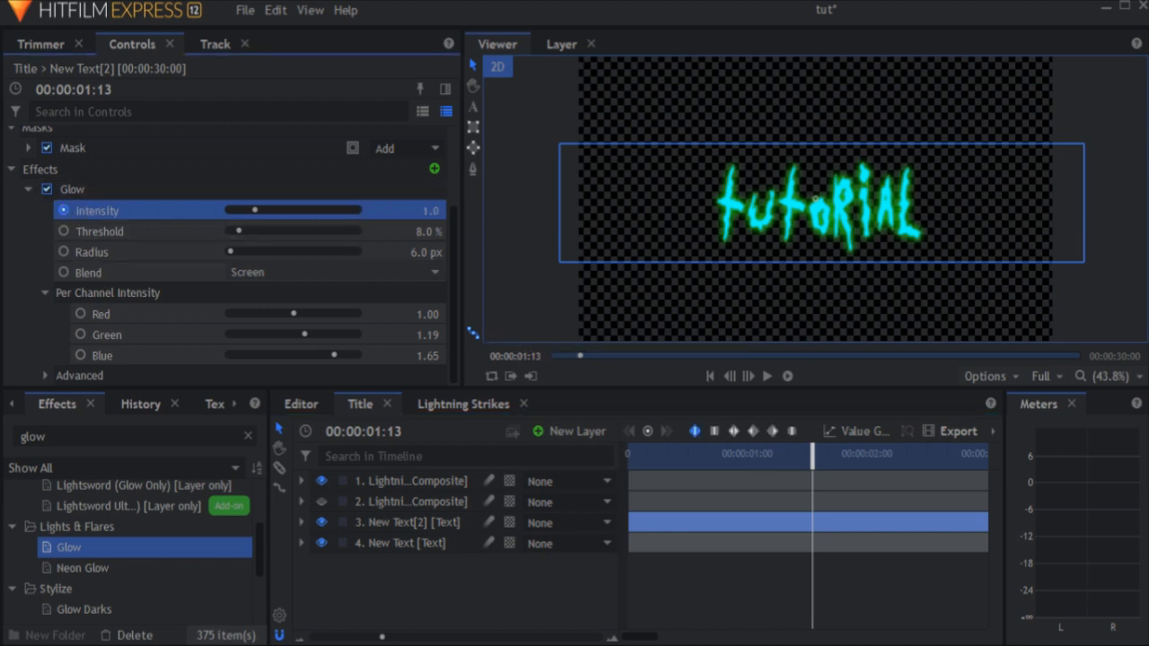
left_click_drag(255, 208, 230, 208)
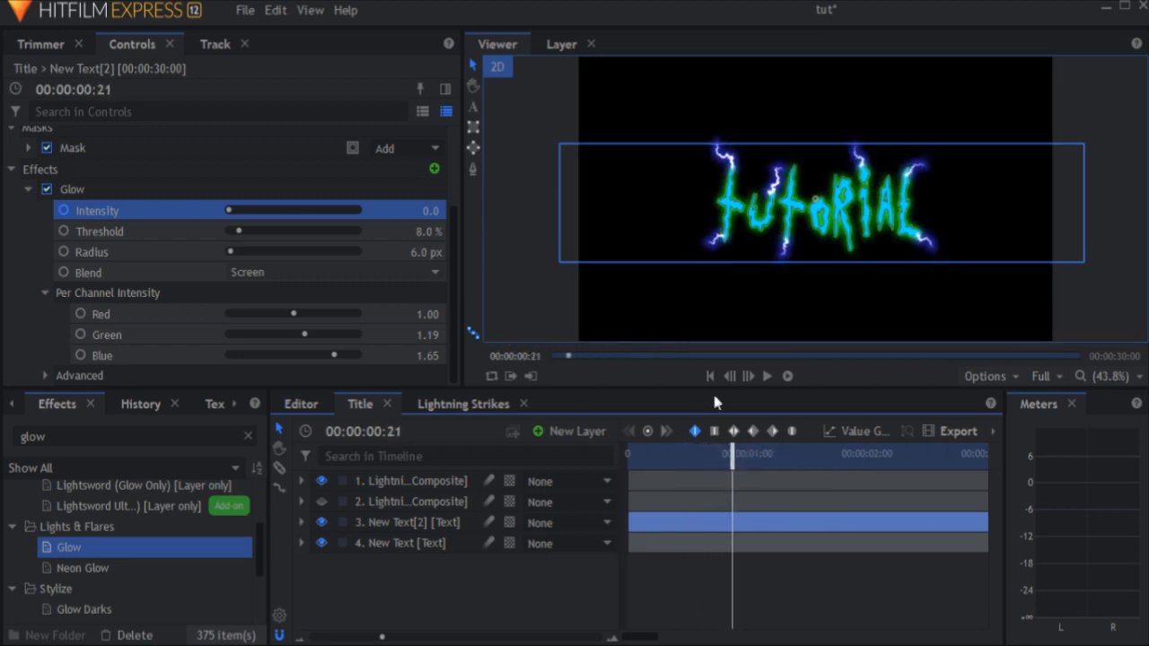
left_click_drag(228, 210, 255, 210)
type("Lightning Tex")
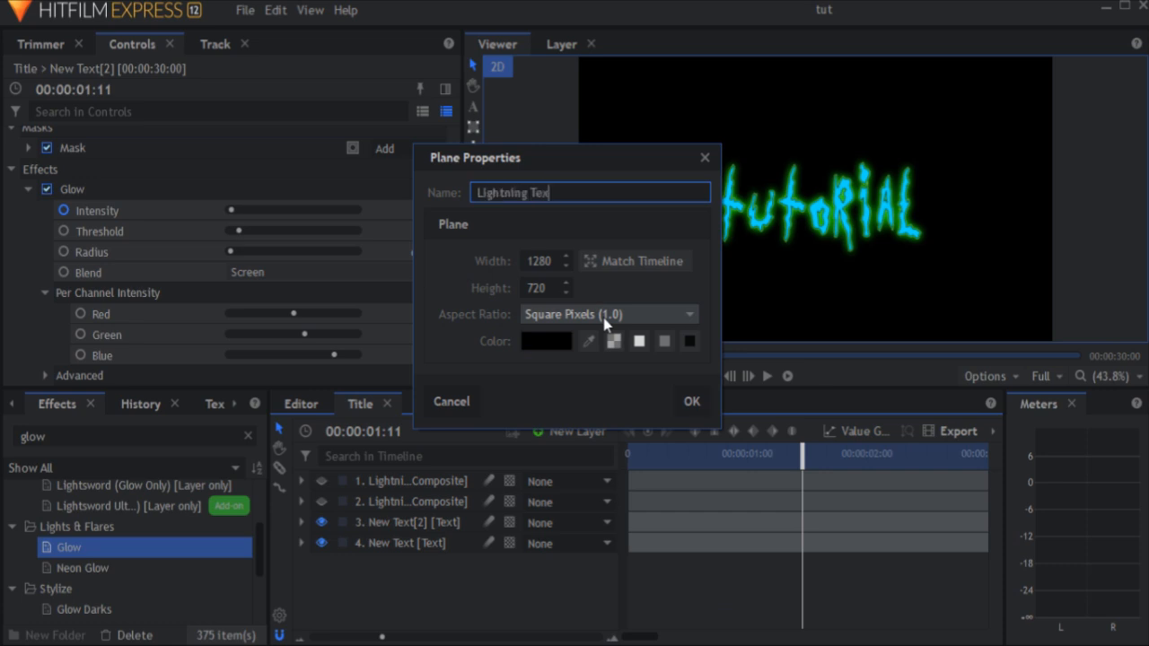
Step: Create a Lightning Text plane with the Lightning & Electricity effect and a blend mode over the text
left_click(691, 402)
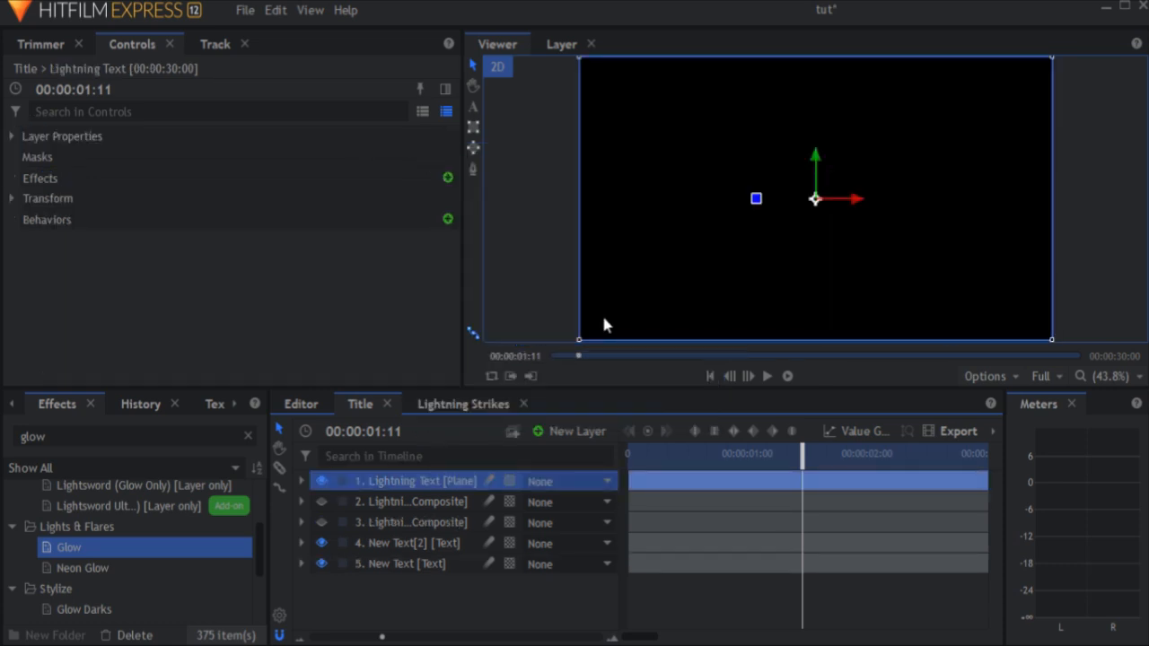
type("lightning")
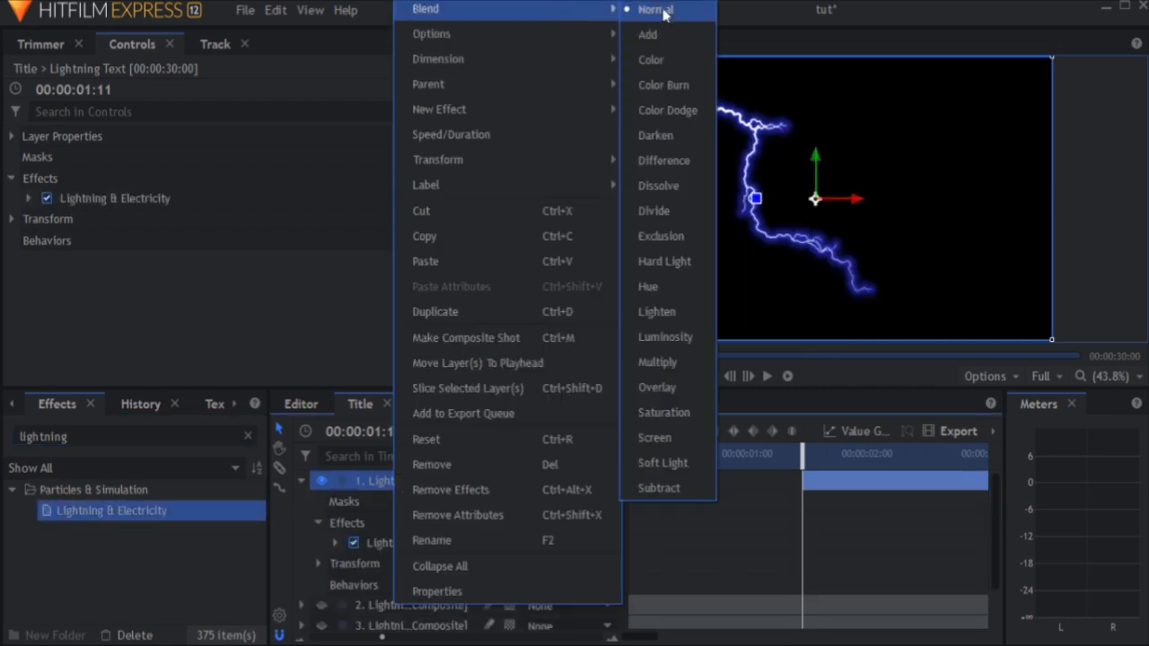
left_click(647, 34)
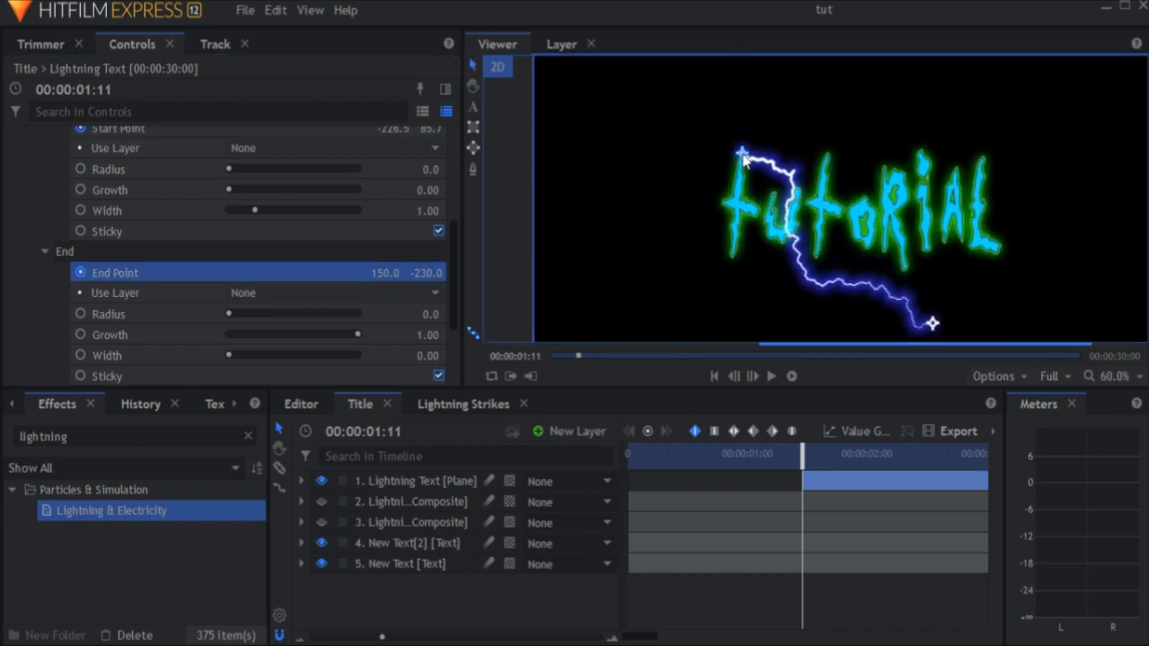
Step: Move the lightning's End Point along the letters to the first one and trim the layer to a brief burst
left_click_drag(933, 323, 736, 260)
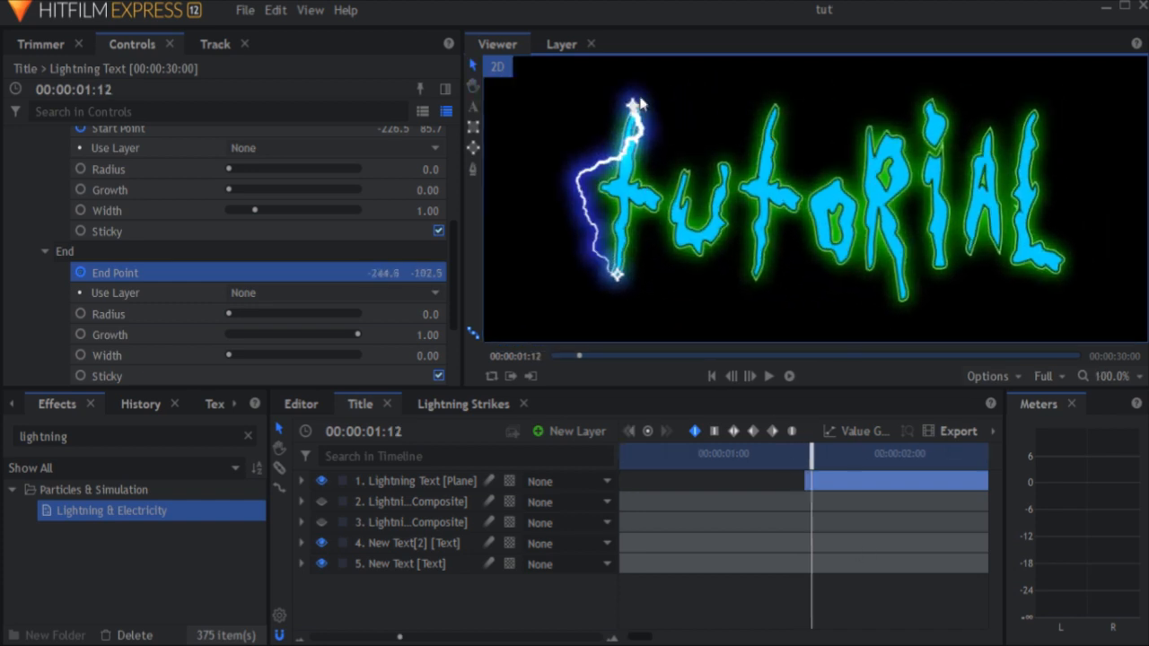
left_click_drag(619, 272, 646, 216)
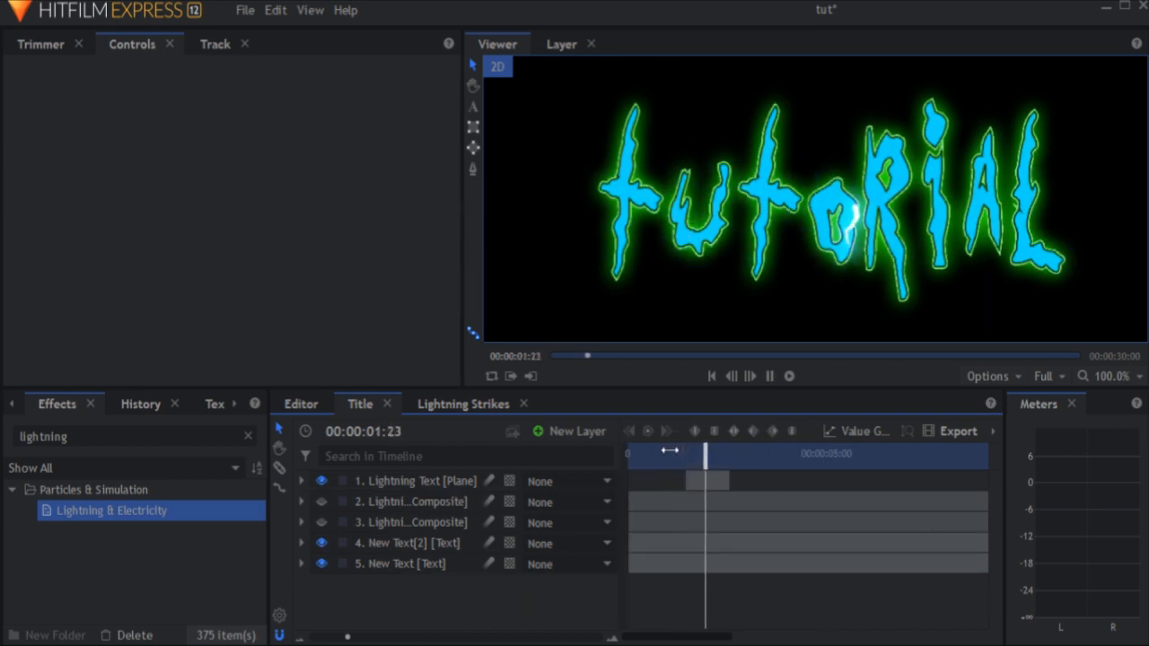
left_click_drag(707, 453, 690, 453)
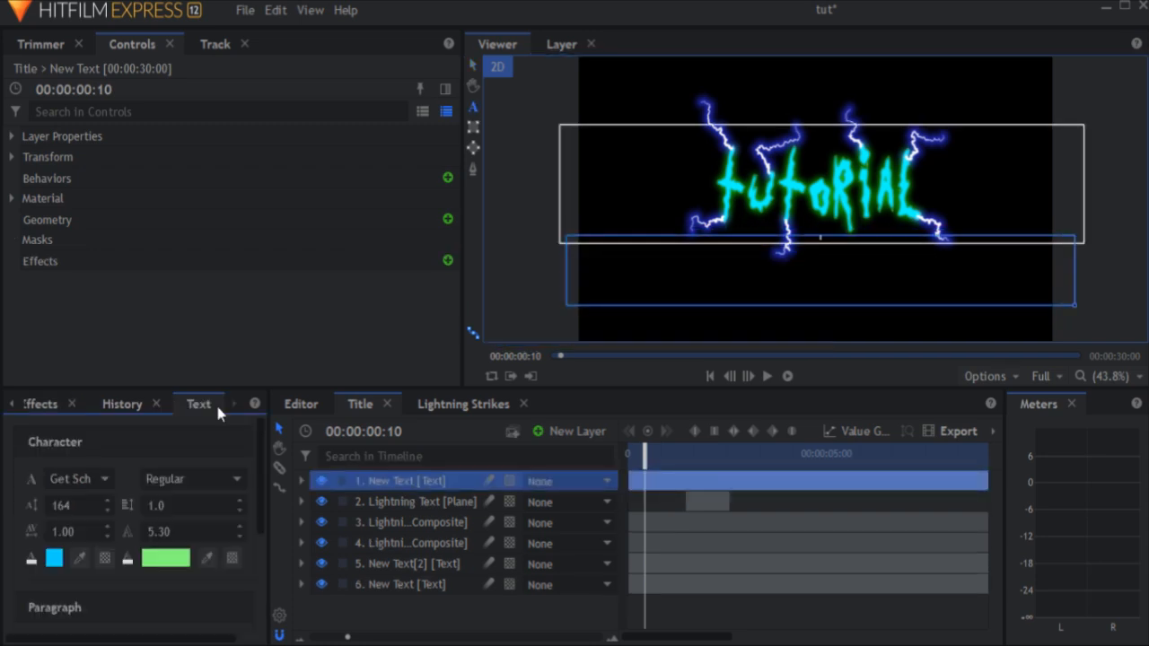
Step: Pick a very pale, near-white fill colour for the new top text layer
left_click(165, 560)
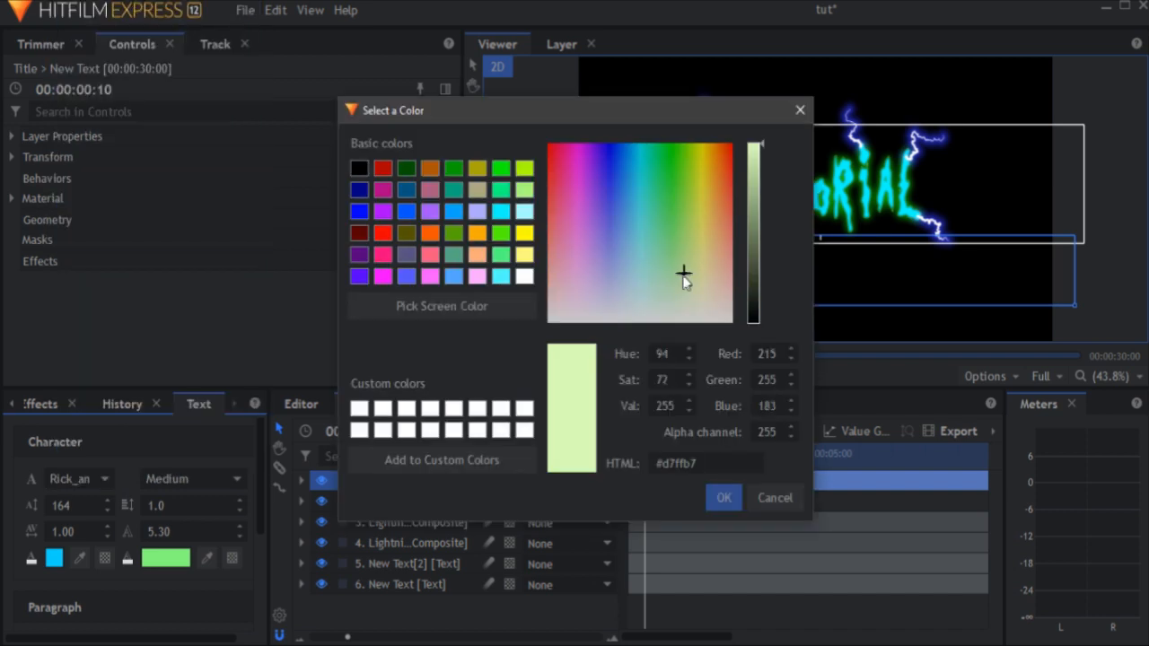
left_click(723, 497)
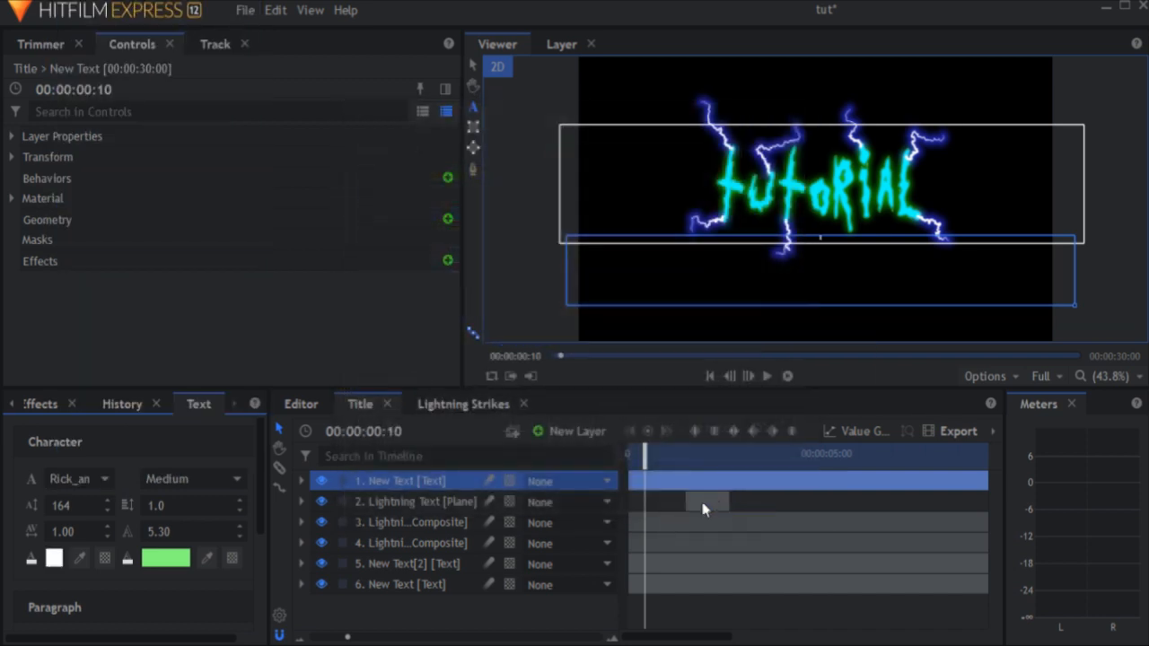